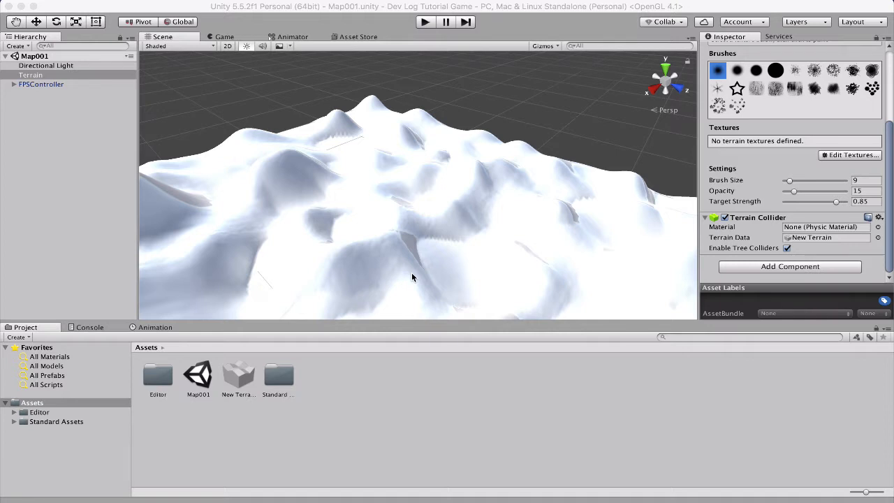
mouse_move(339, 244)
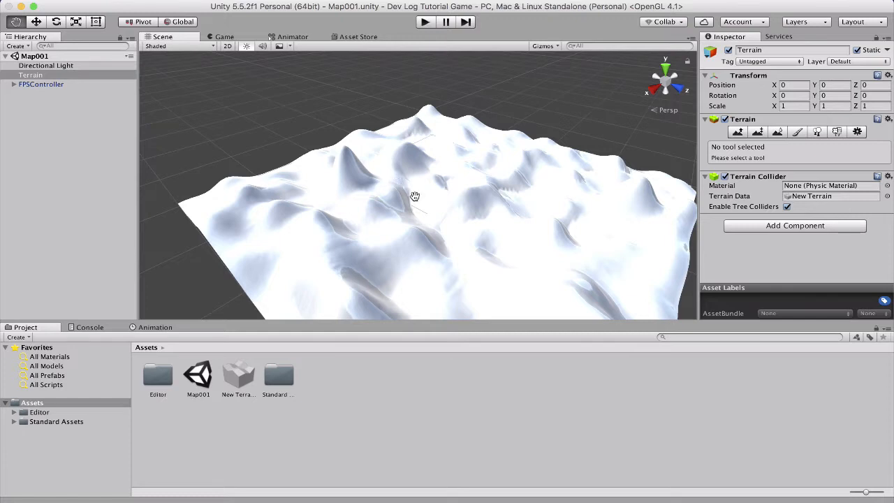
Import the Environment standard asset package through the Project panel's Import Package menu
right_click(28, 411)
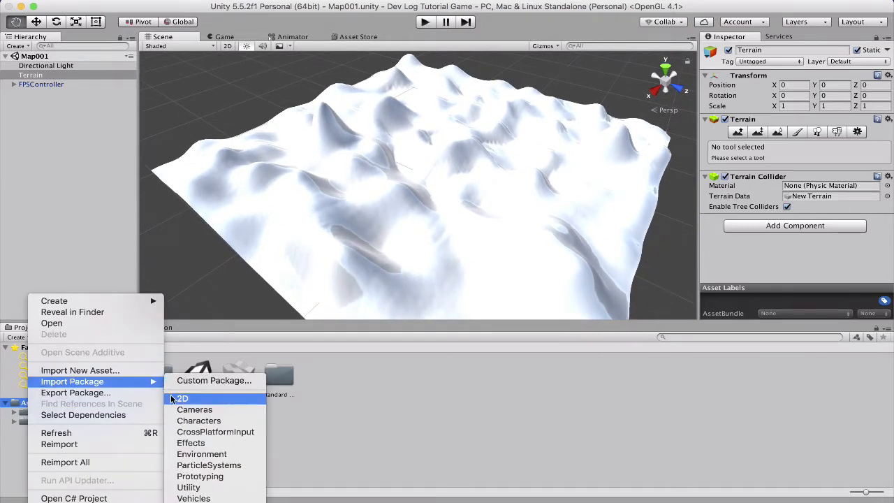
mouse_move(200, 476)
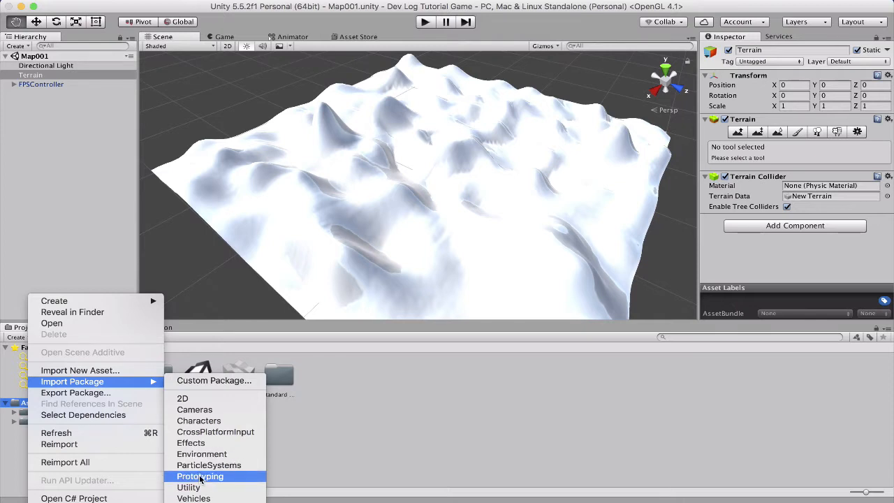
click(199, 476)
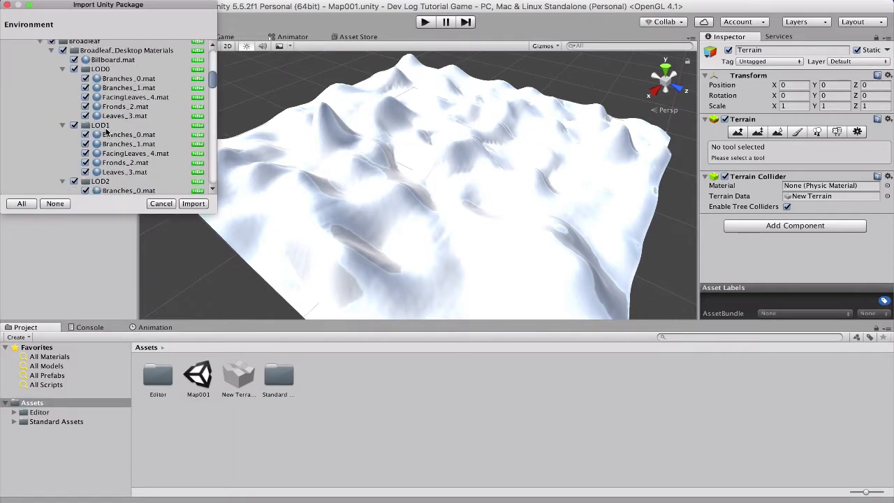
scroll(down, 3)
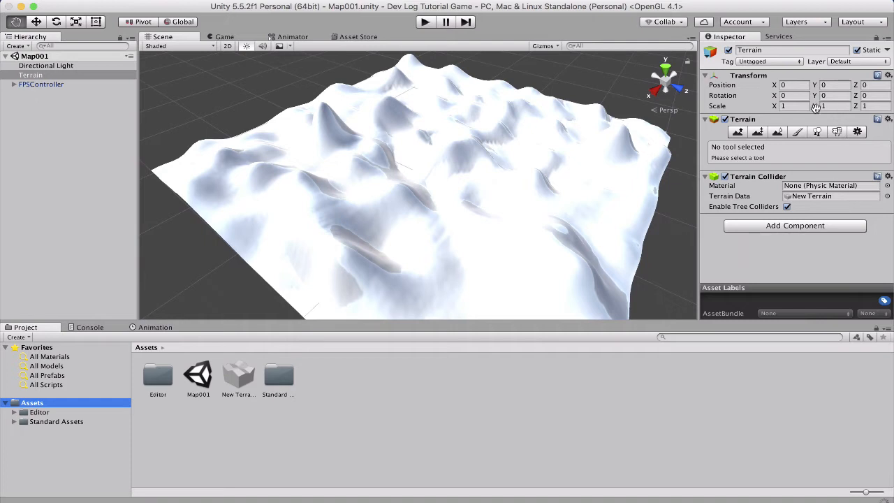
Add a sand albedo texture with its normal map as the terrain's paint texture
click(792, 132)
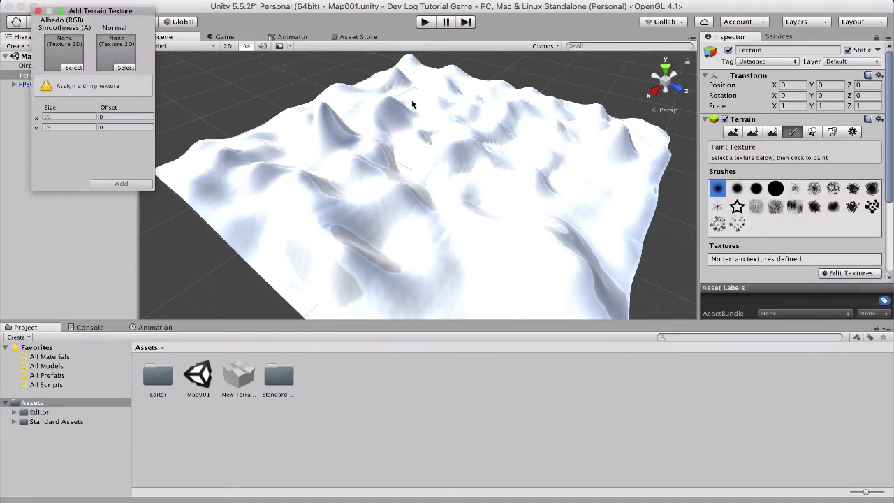
click(74, 67)
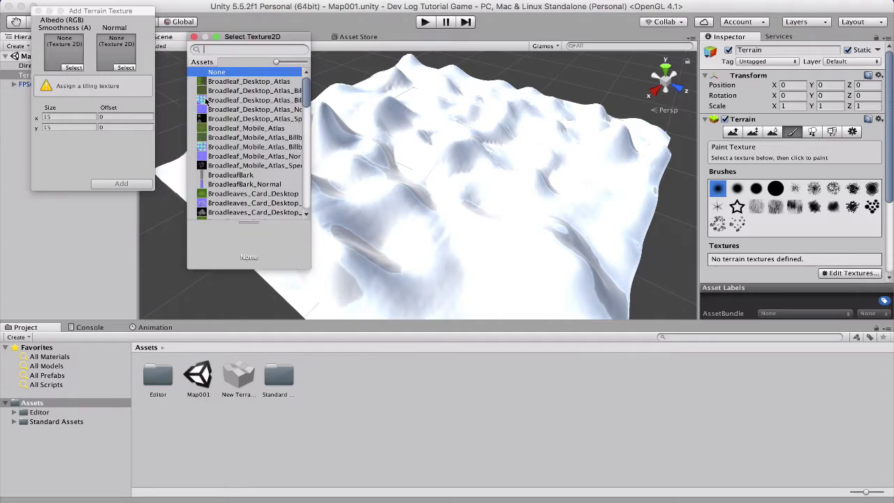
scroll(down, 3)
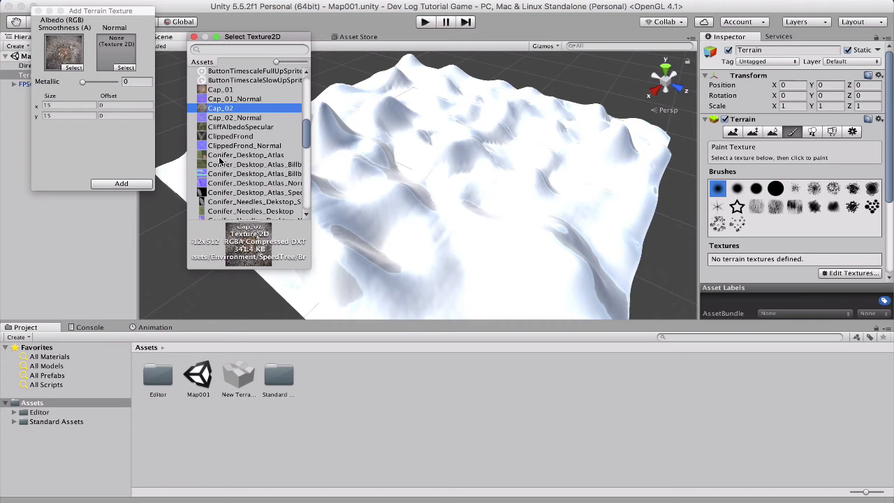
scroll(down, 3)
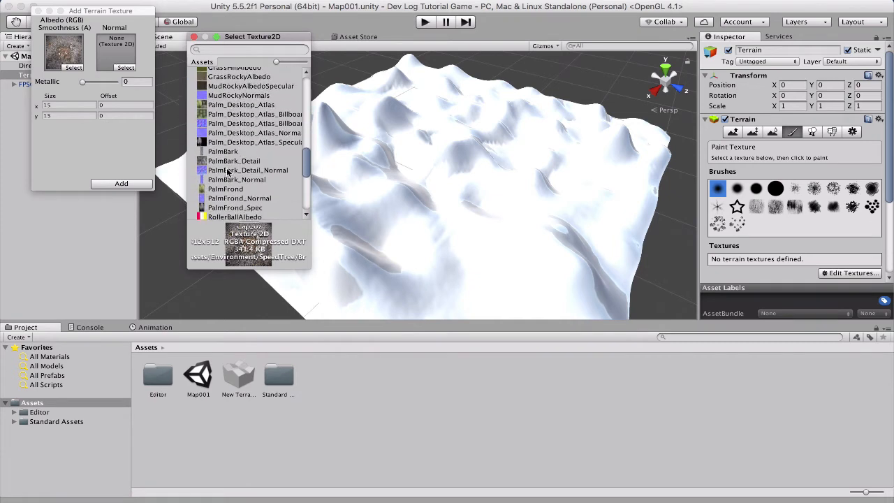
scroll(down, 3)
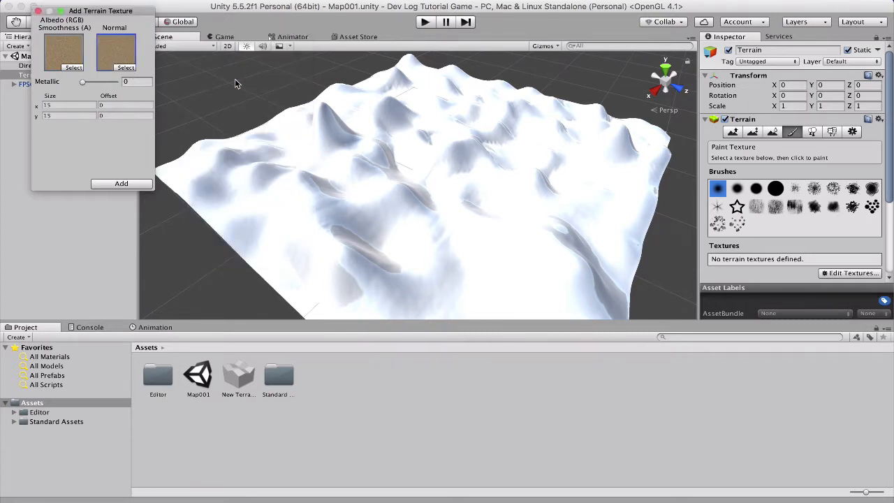
click(121, 183)
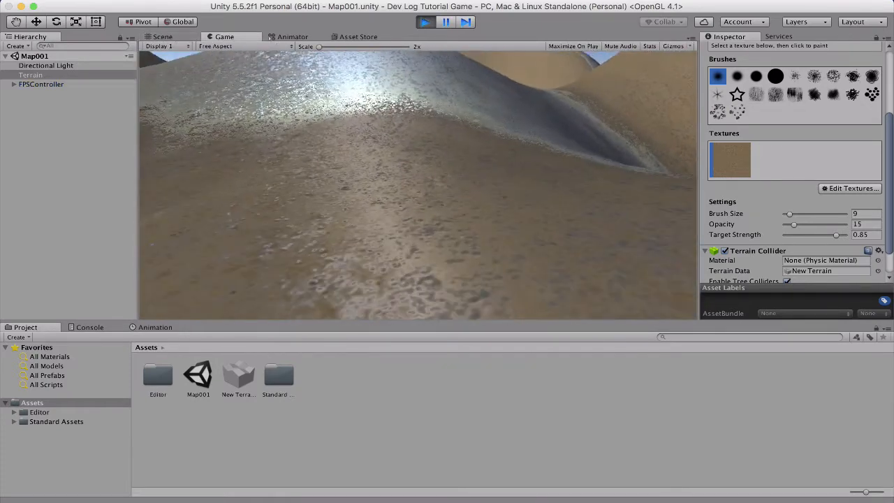
Stop play mode and browse Standard Assets to the Environment SurfaceTextures folder
click(425, 22)
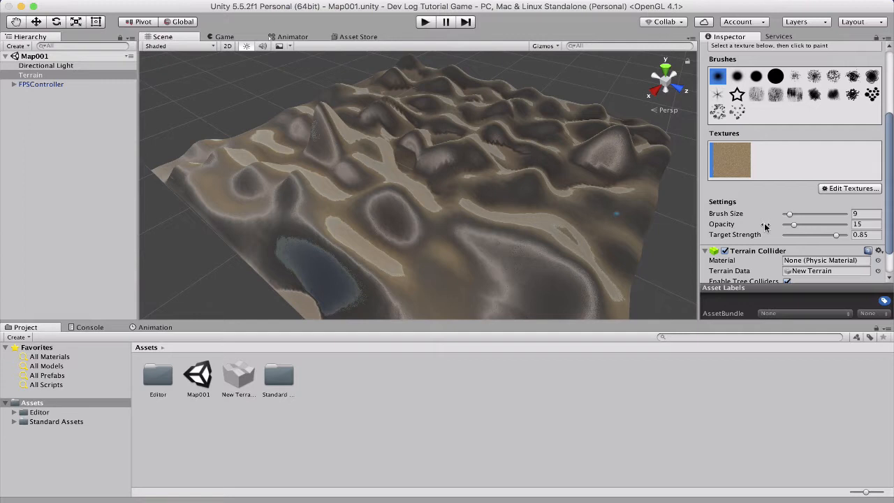
scroll(down, 3)
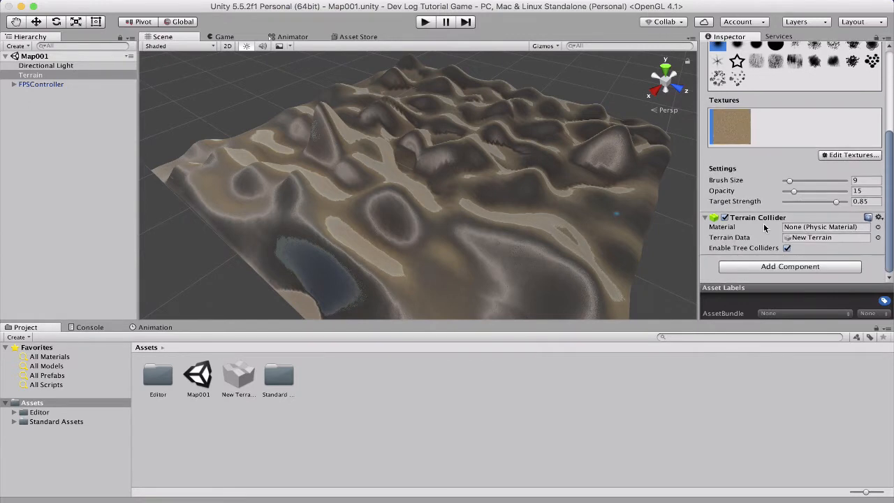
click(850, 154)
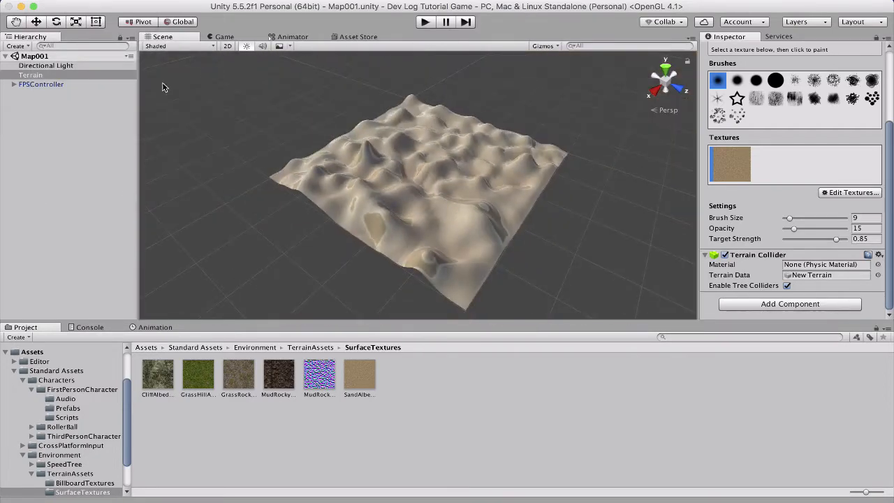
Raise the Directional Light intensity to 0.76 and open SandAlbedo in the image editor
click(46, 65)
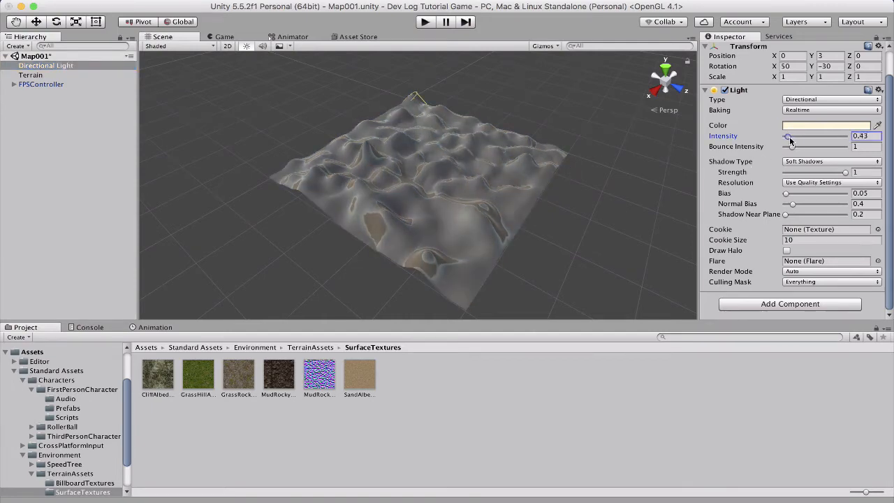
drag(788, 137, 791, 136)
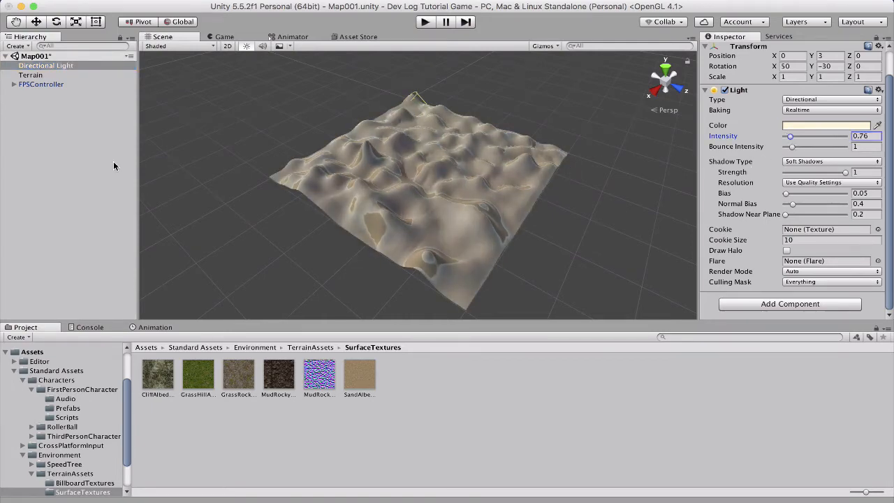
click(359, 375)
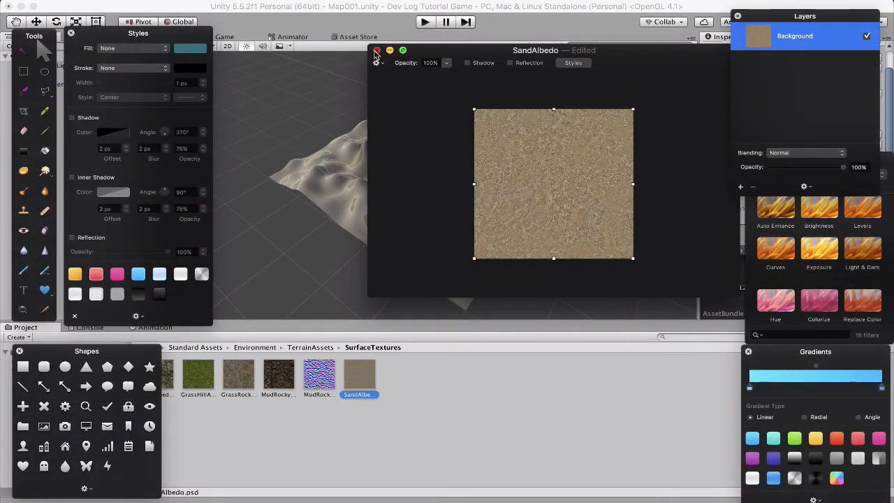
Close the image editor and nudge SandAlbedo's Aniso Level up, then back to 1
click(377, 50)
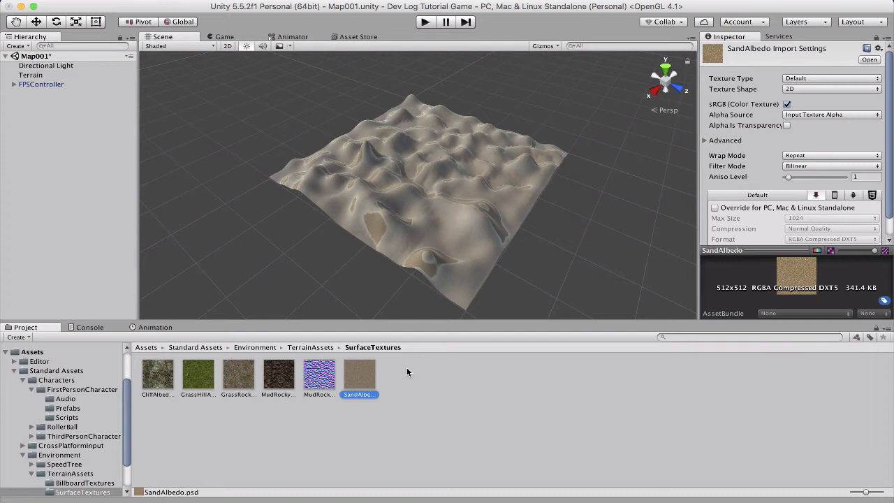
mouse_move(783, 185)
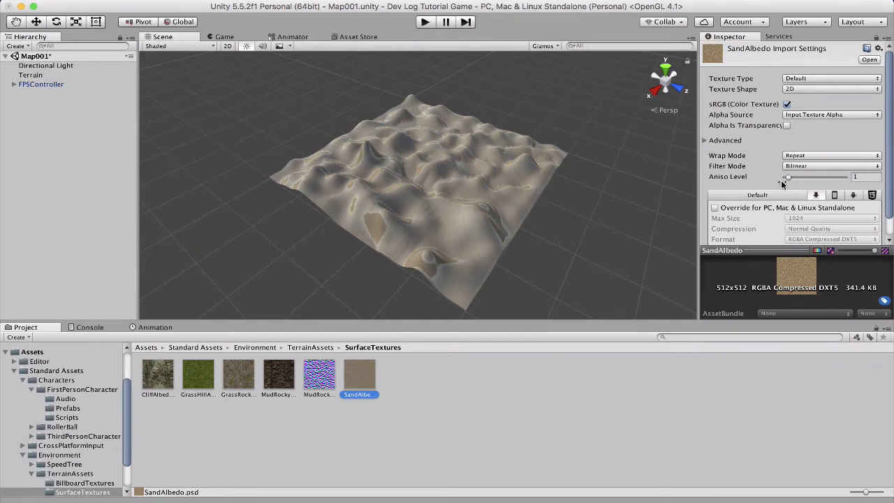
drag(788, 177, 803, 177)
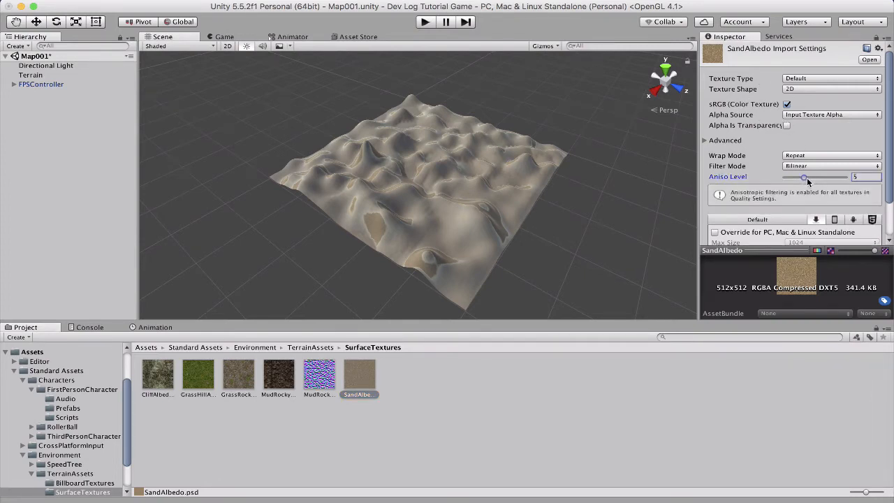
drag(804, 177, 788, 177)
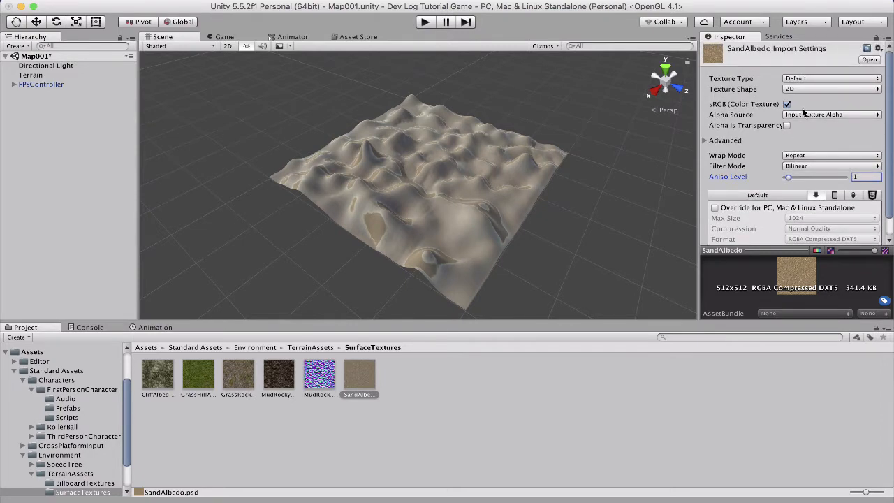
Review Alpha Source and Texture Type, keep Default, and dismiss the unapplied settings prompt
click(831, 114)
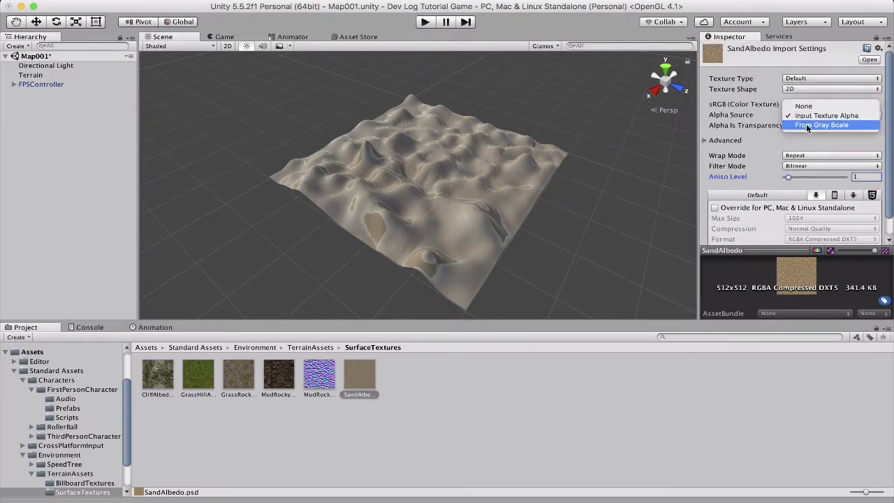
click(822, 124)
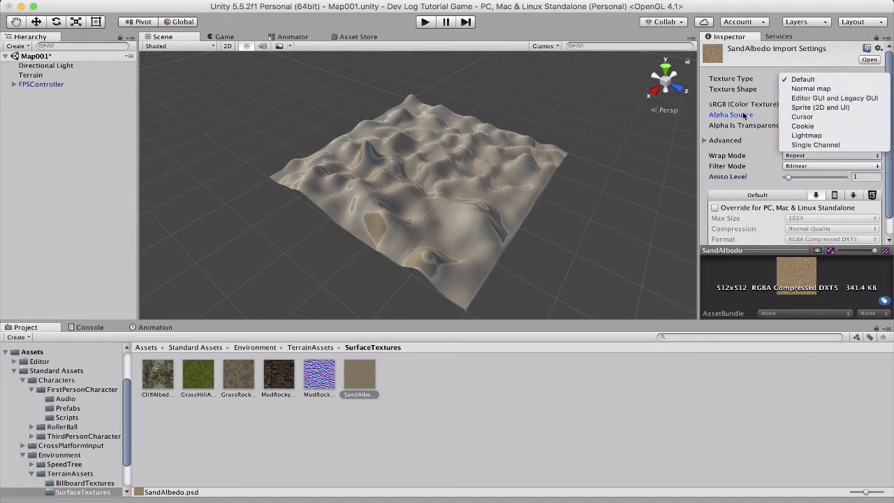
click(803, 78)
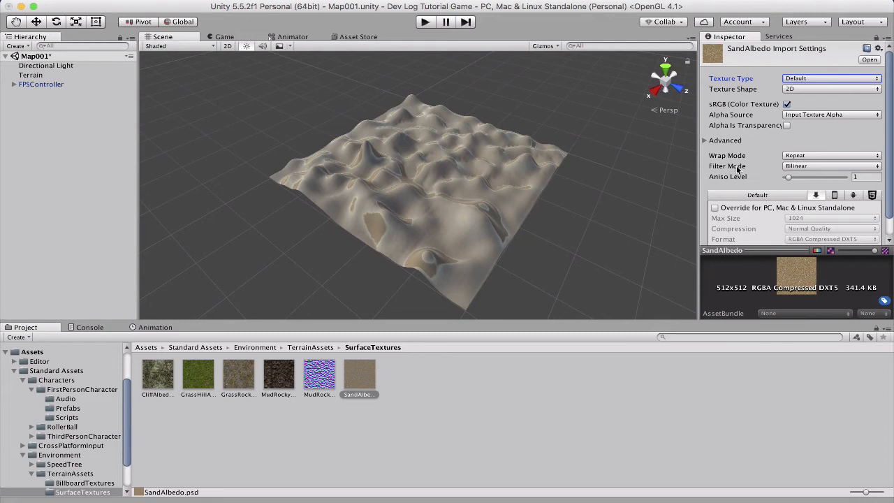
mouse_move(734, 125)
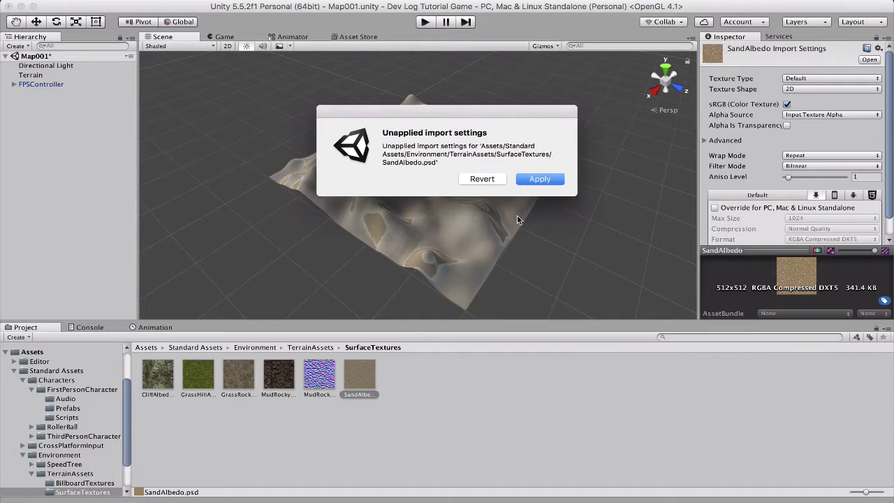
click(539, 179)
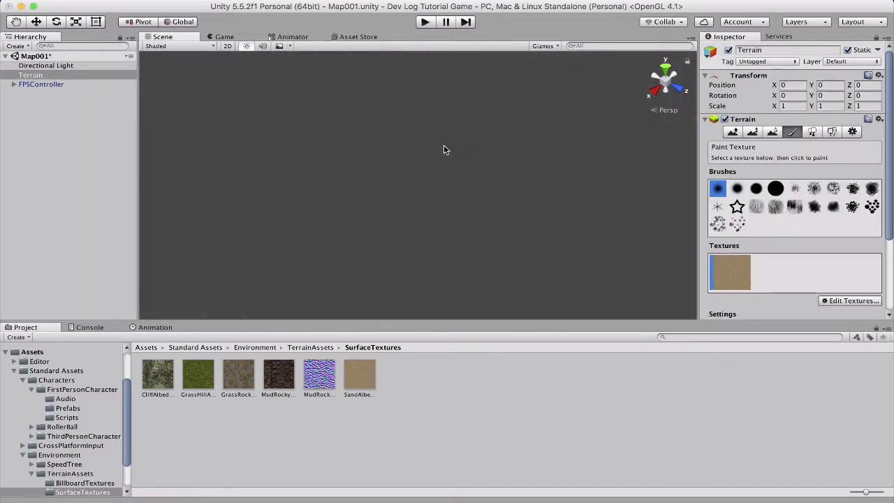
click(358, 36)
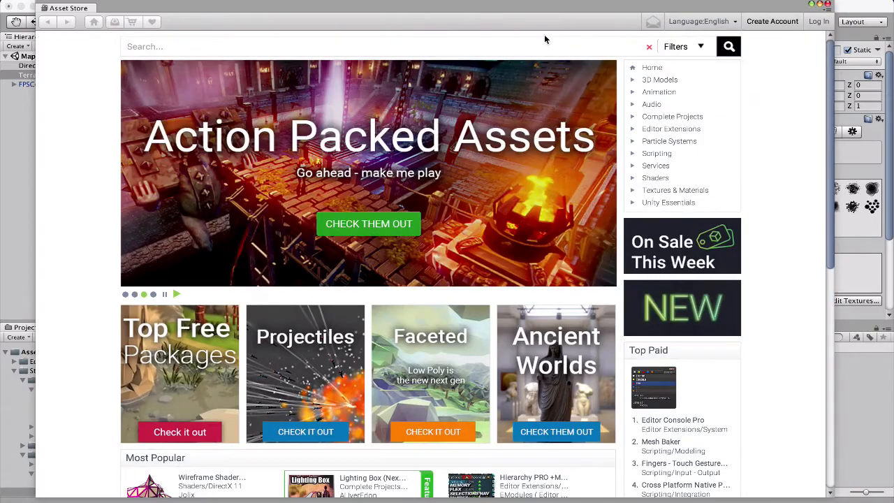
Search the Asset Store for 'building', filter to free assets, and scroll the results
text(ho)
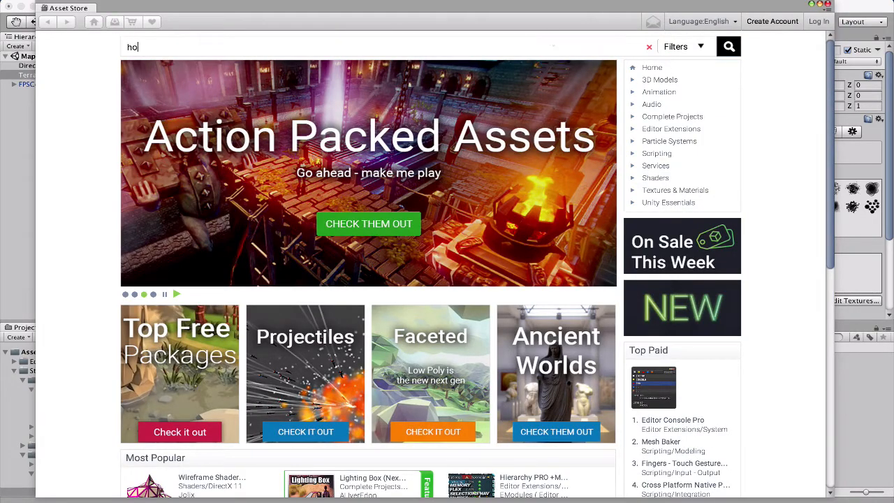
text(buil)
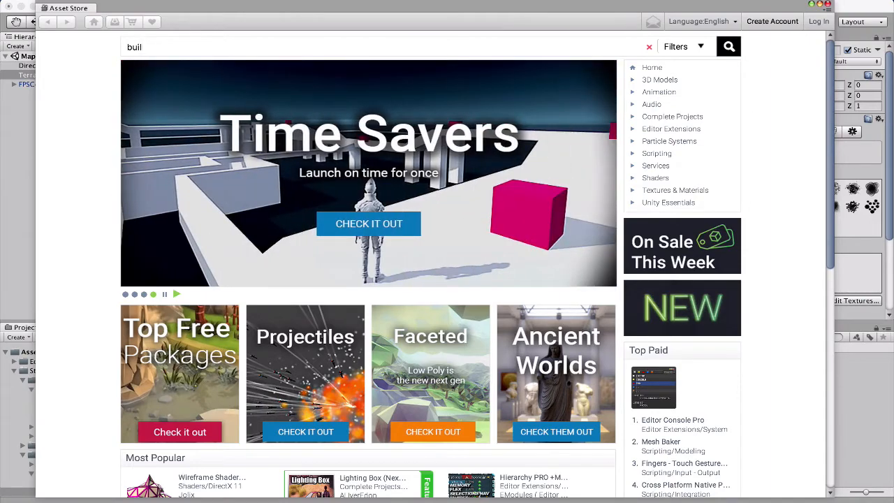
click(701, 46)
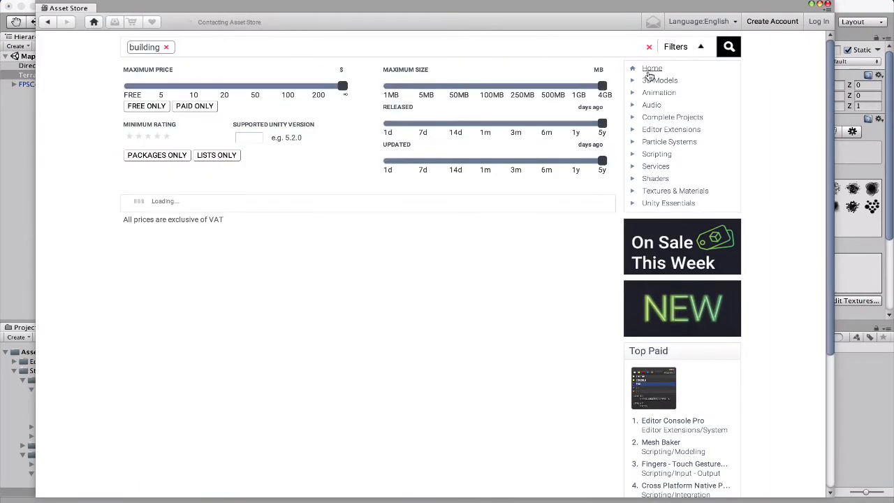
click(146, 106)
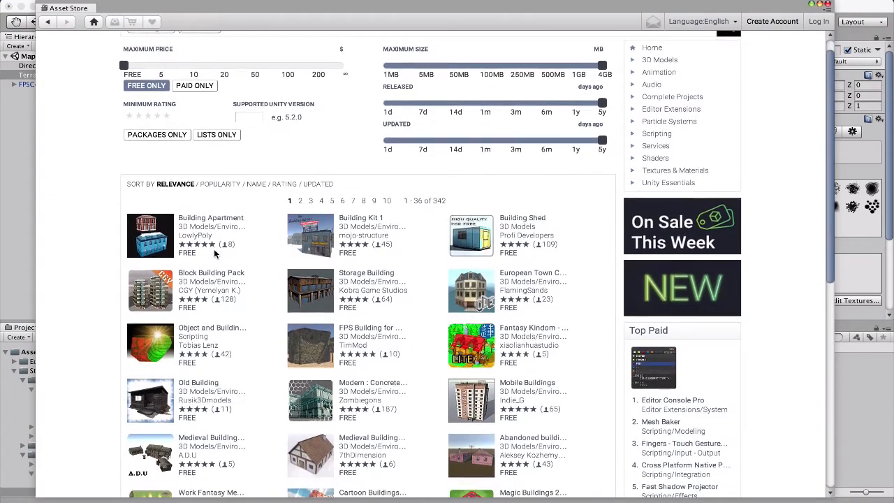
scroll(down, 3)
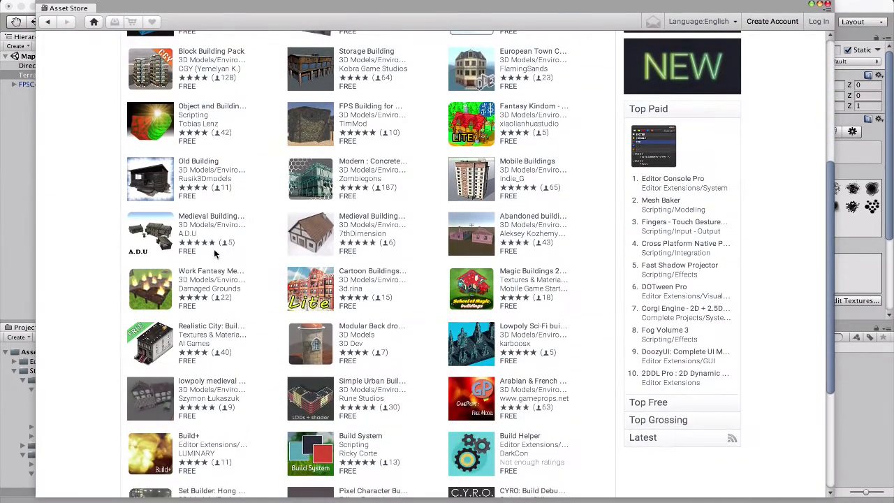
scroll(down, 3)
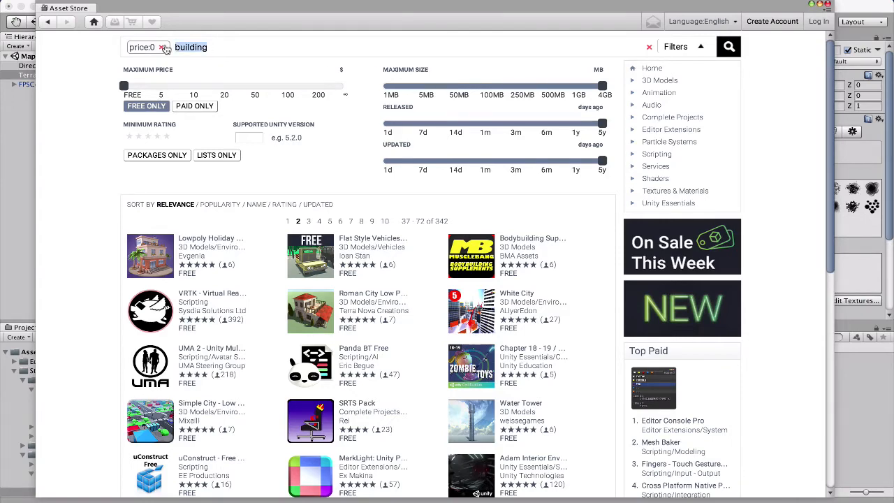
Search 'cave' and browse the Small Cave Kit page and its screenshots
text(cave)
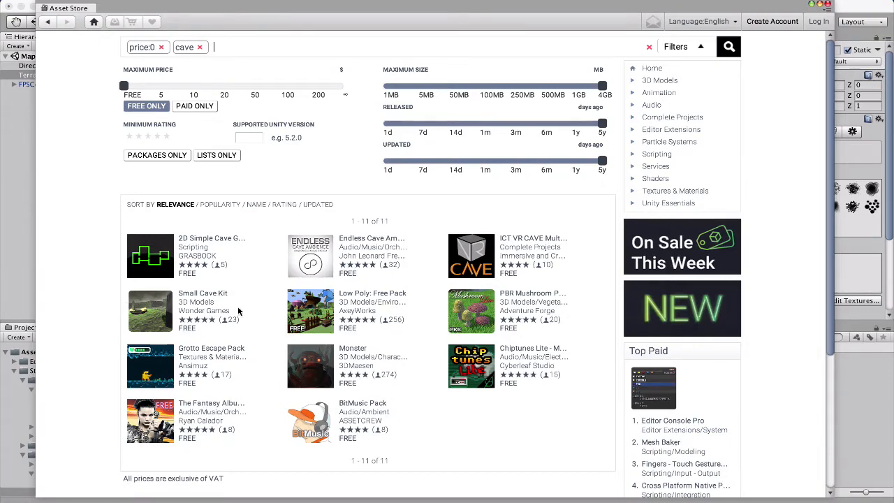
click(203, 293)
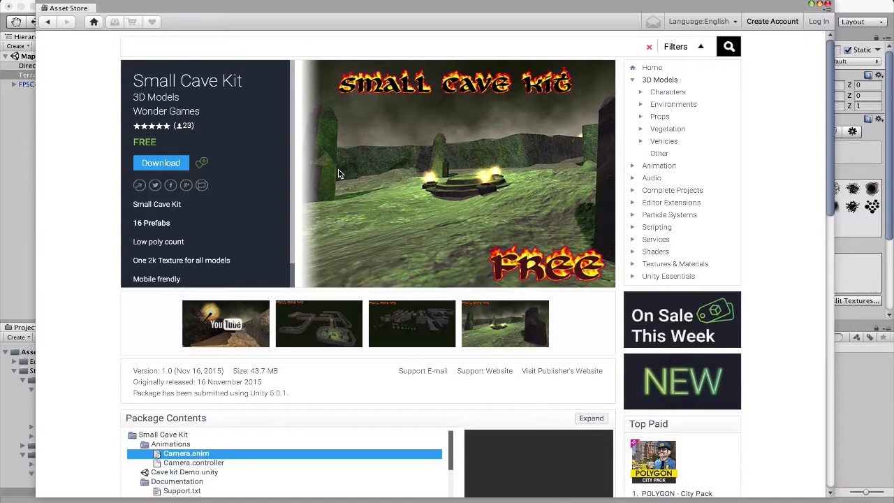
click(318, 323)
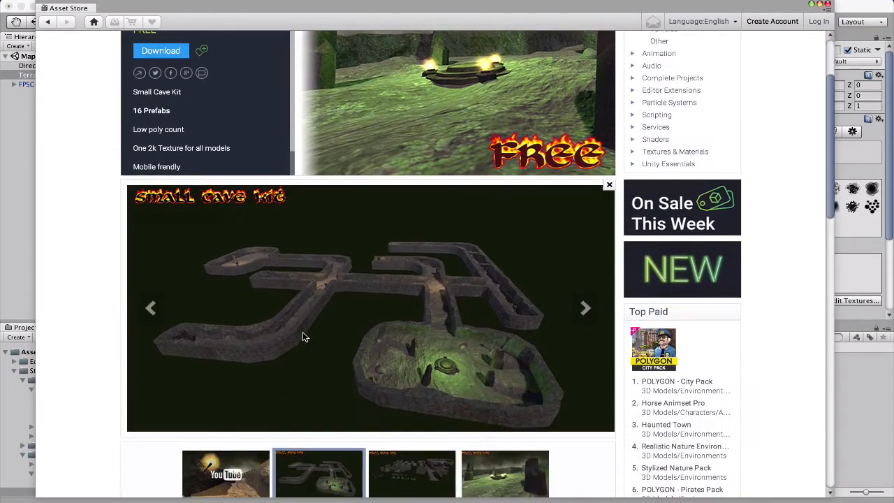
scroll(down, 3)
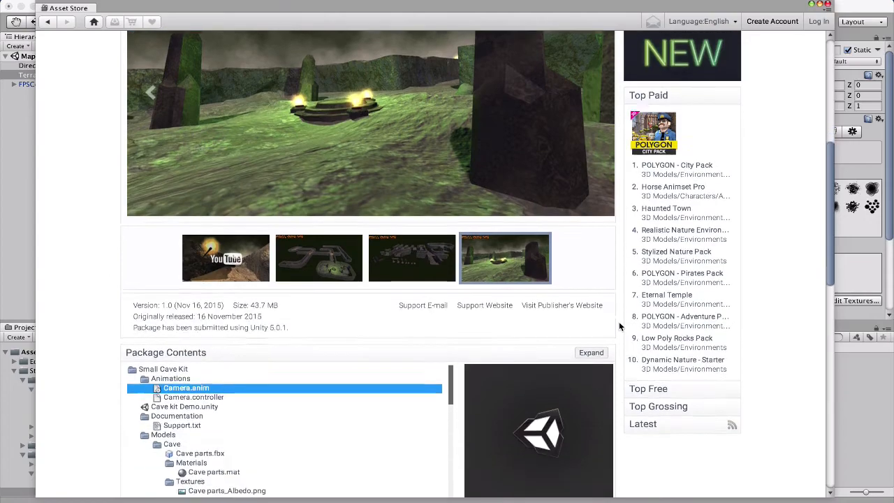
scroll(down, 3)
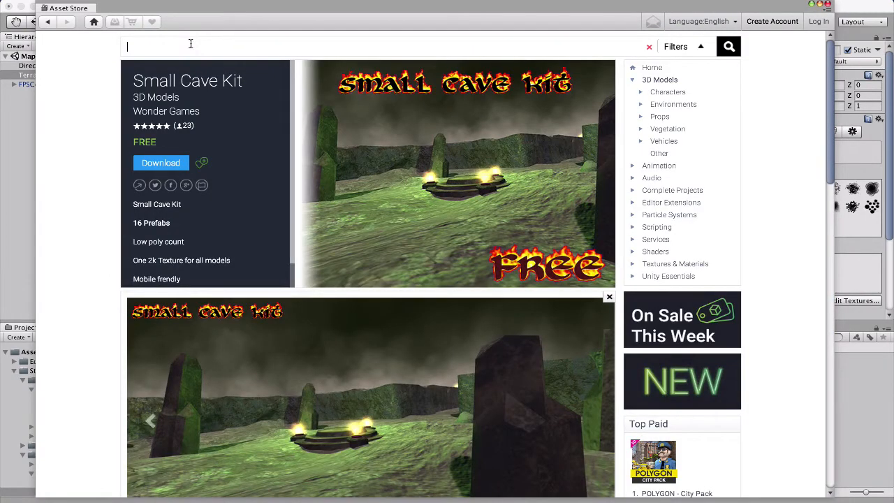
Search free assets for 'artifact' and then 'trophy', which returns no results
text(trophy)
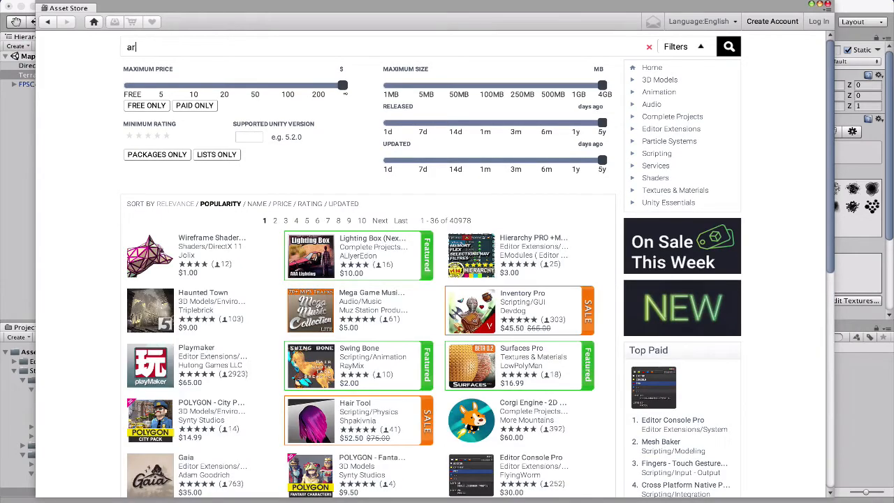
text(artifact)
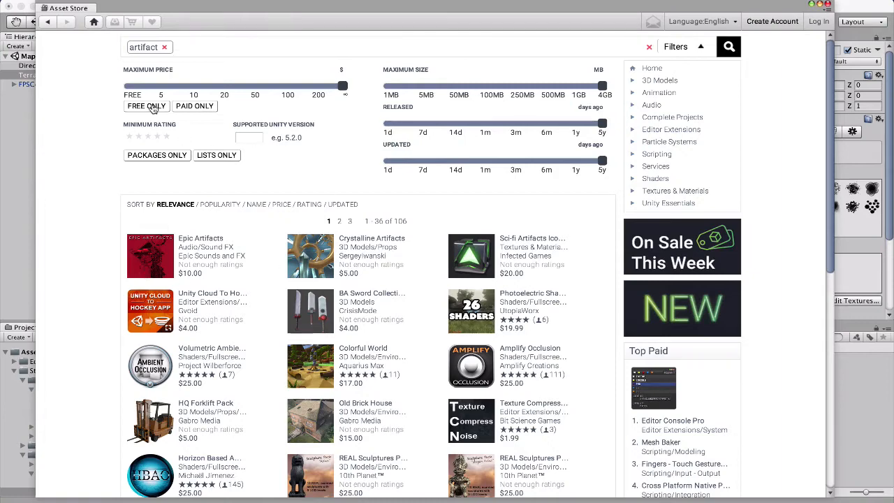
click(146, 106)
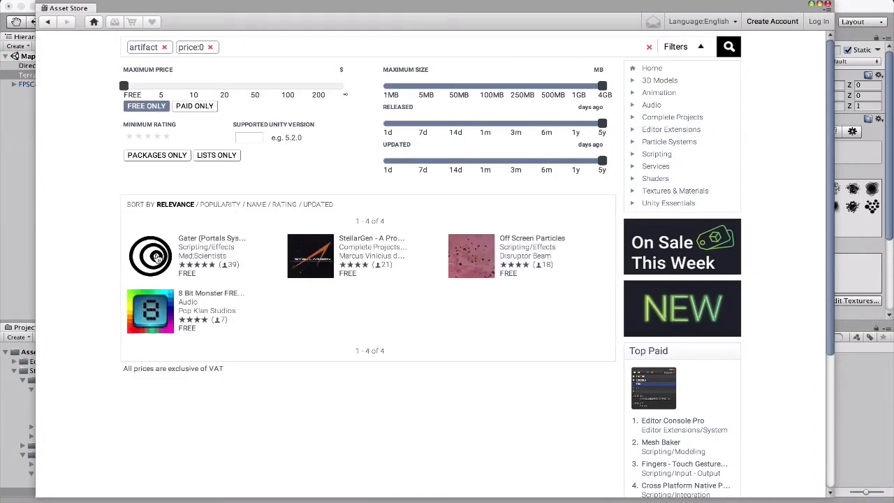
click(164, 47)
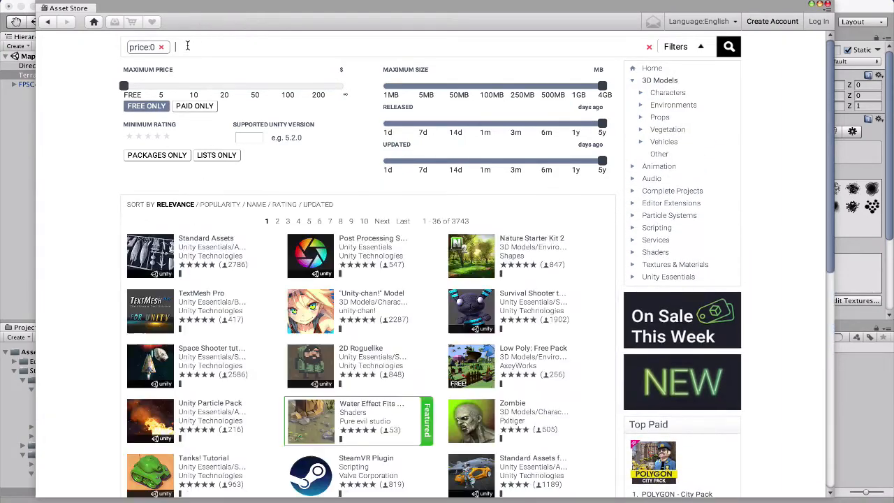
text(trophy)
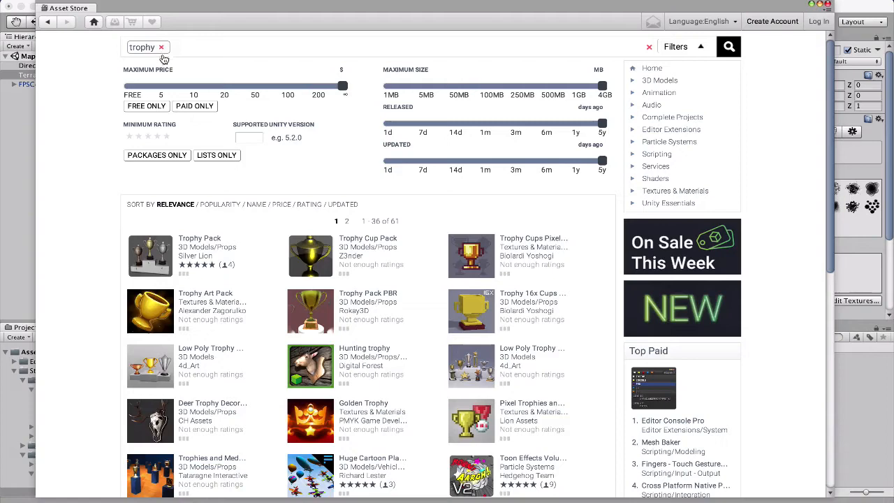
click(146, 106)
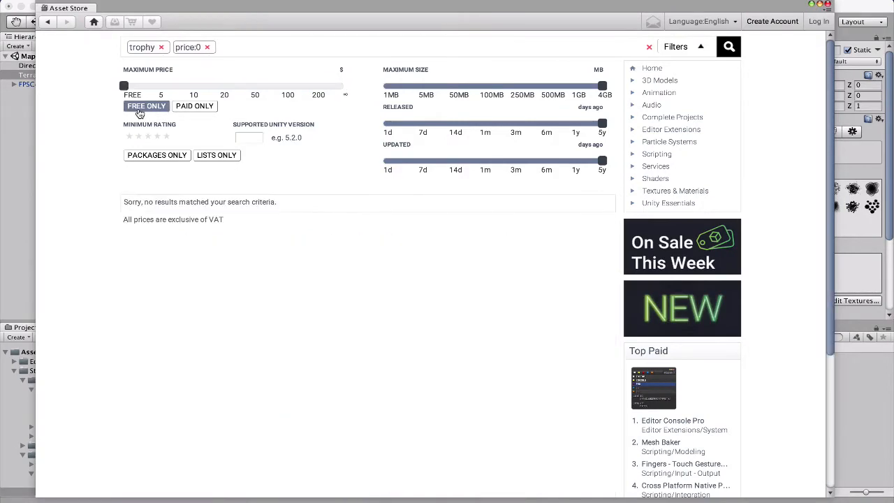
click(160, 47)
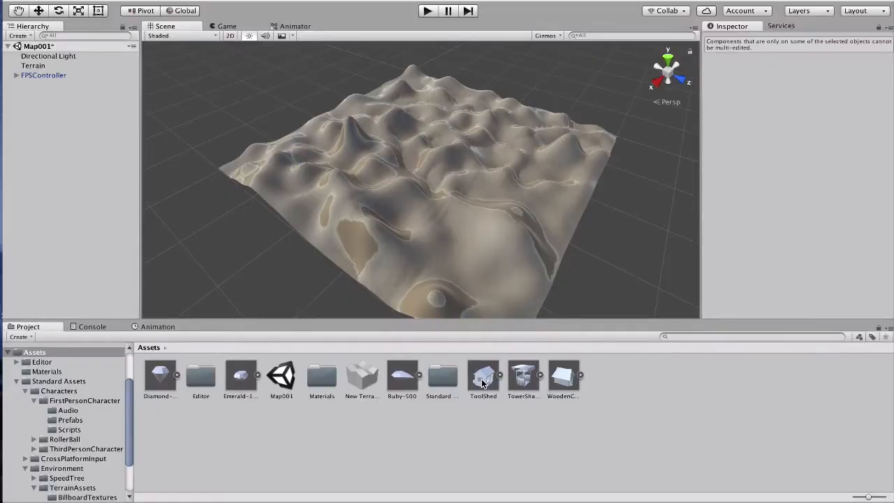
Inspect the Ruby-500 and Diamond-1000 models' import settings
click(402, 377)
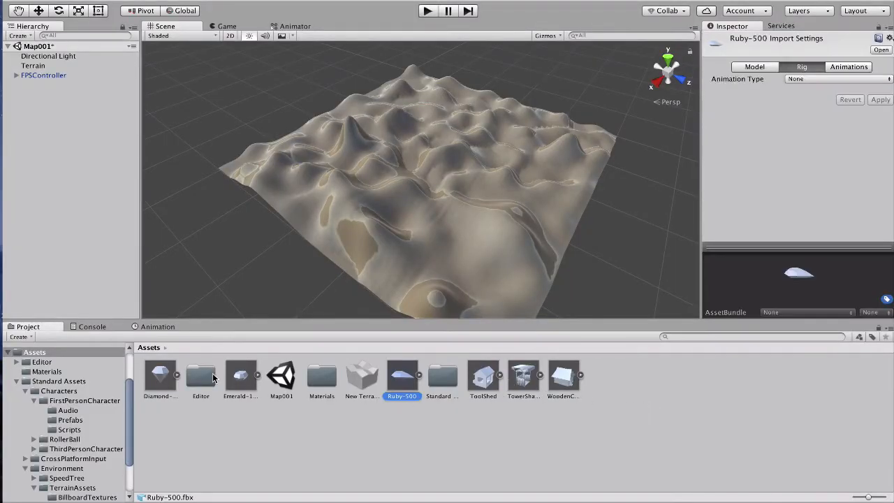
click(160, 375)
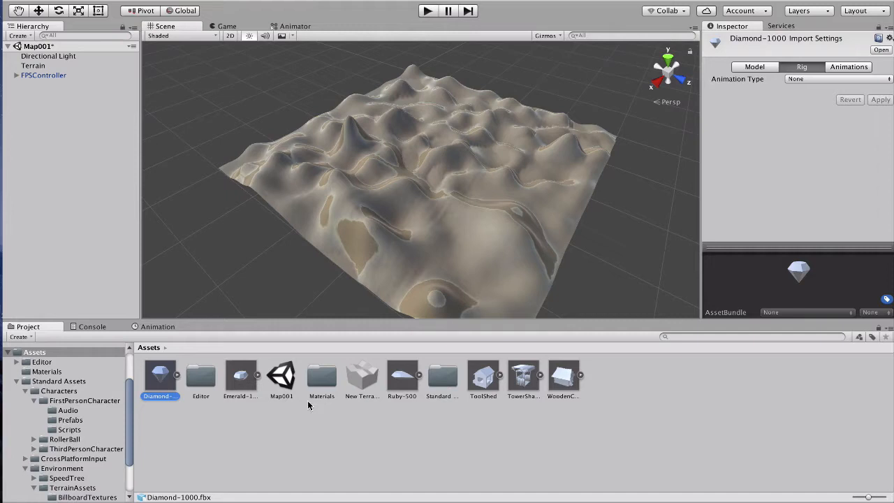
mouse_move(433, 341)
text(100)
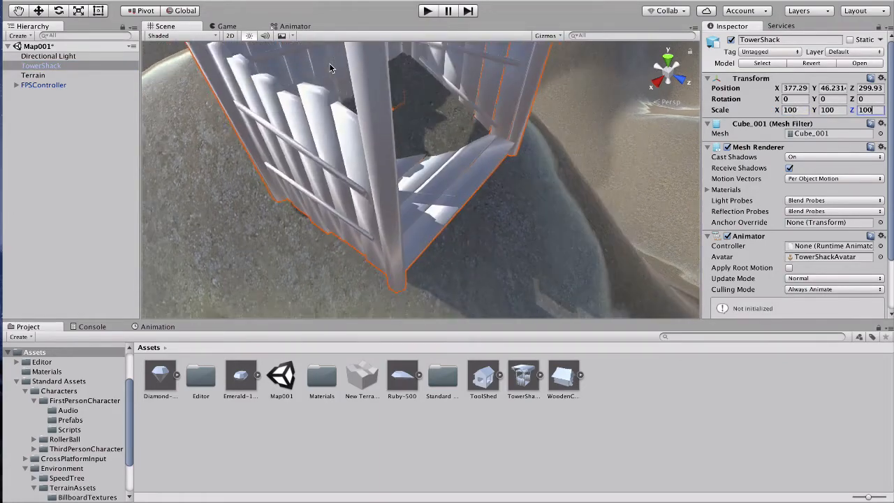
scroll(down, 3)
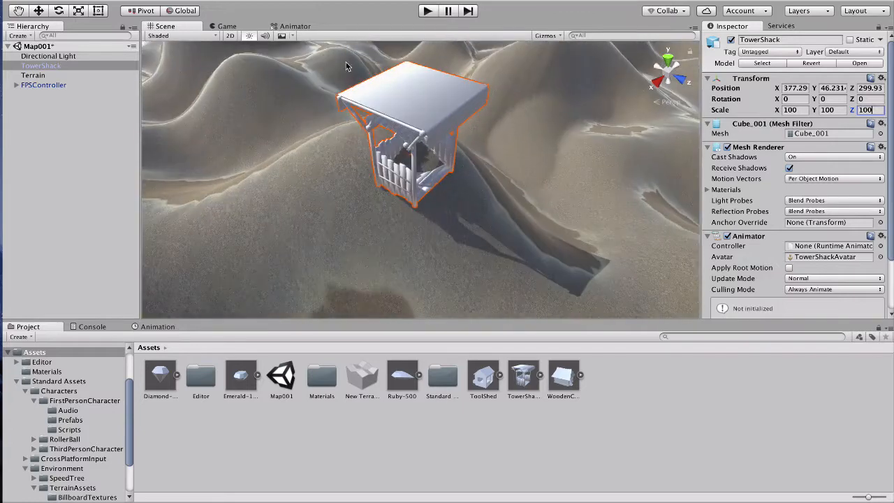
Play-test the scene, then move the TowerShack slightly up and along the dune
click(427, 10)
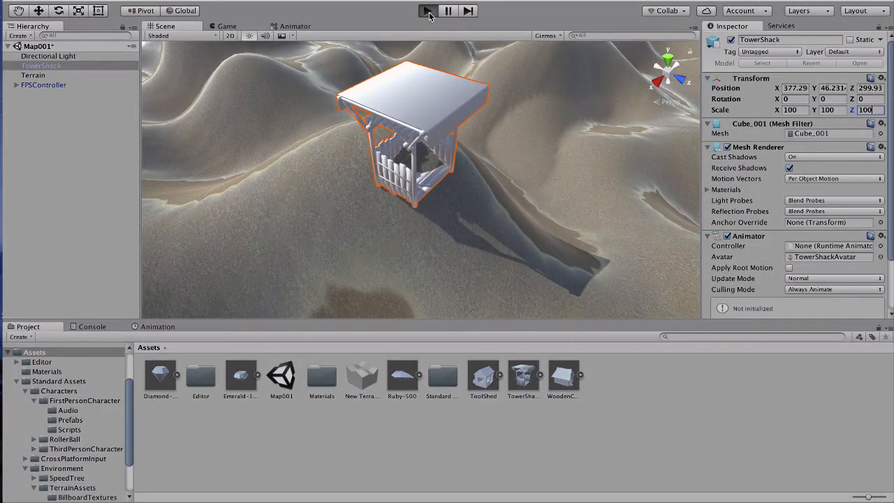
click(427, 10)
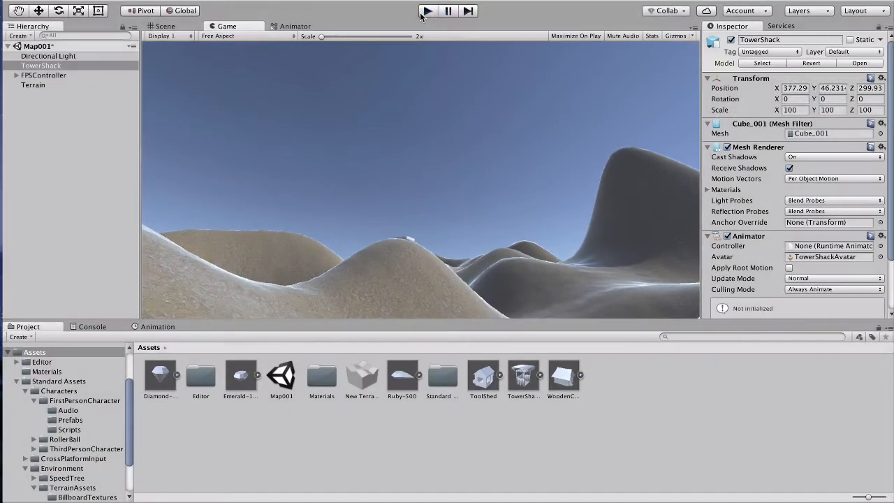
click(165, 25)
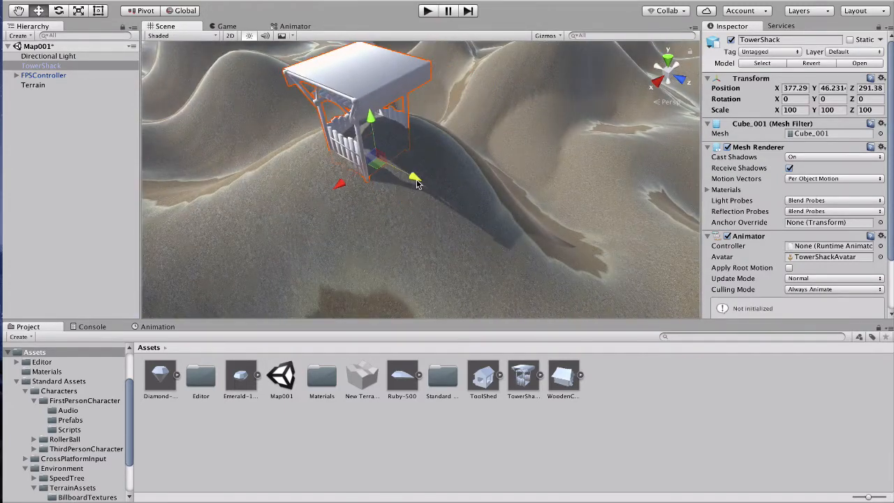
drag(414, 178, 379, 98)
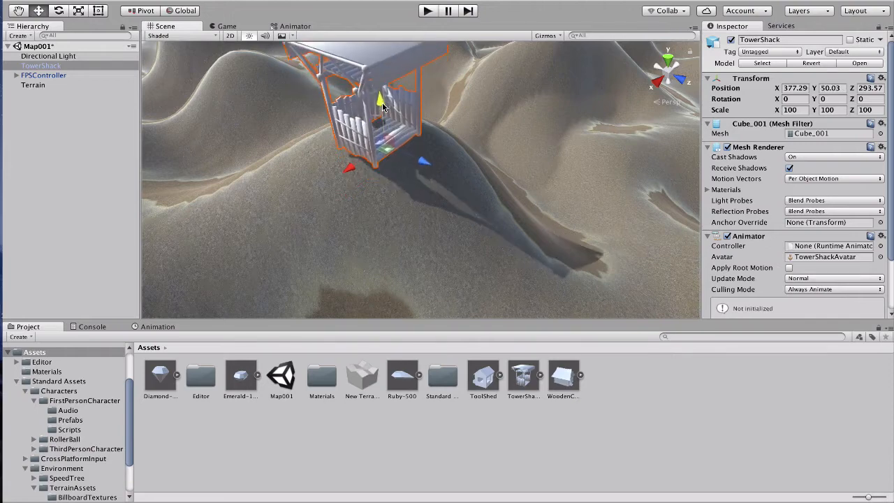
drag(380, 98, 380, 105)
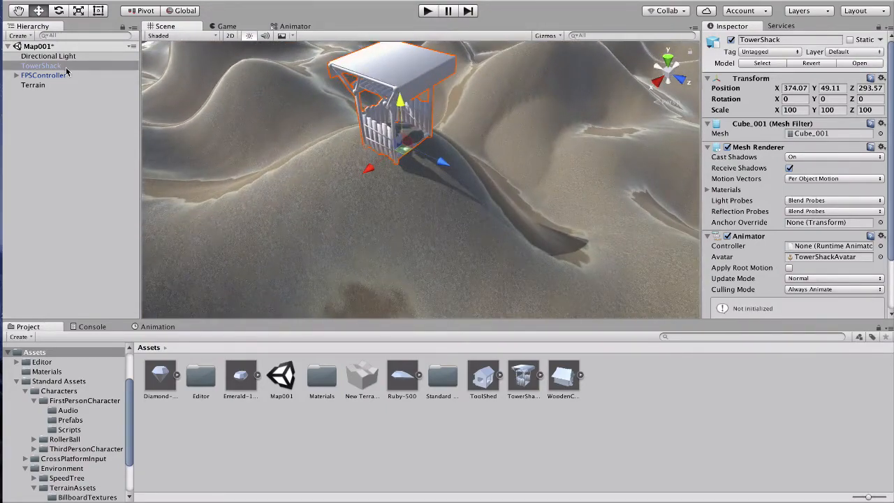
Check the shack material's shader options and select the normal material in Materials
click(824, 279)
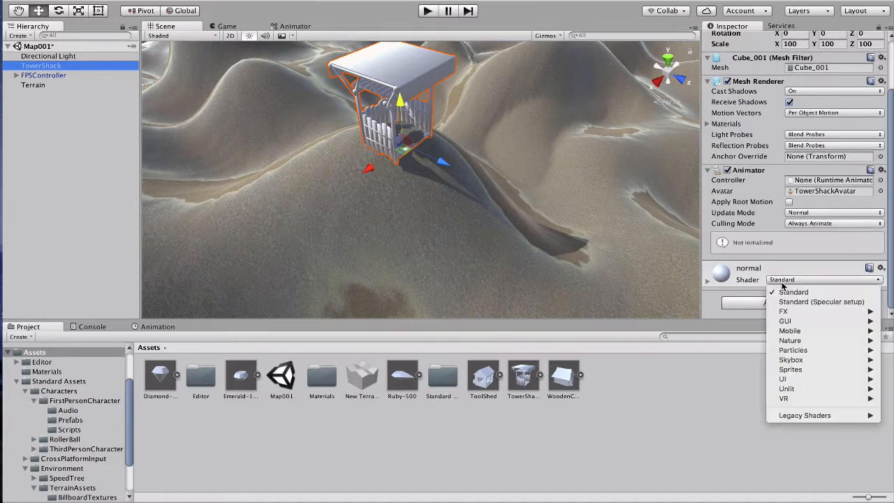
mouse_move(805, 415)
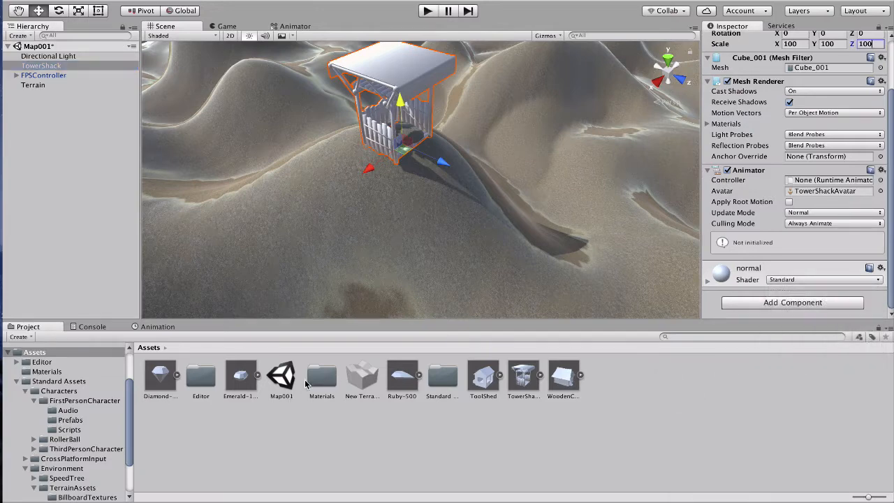
double_click(322, 376)
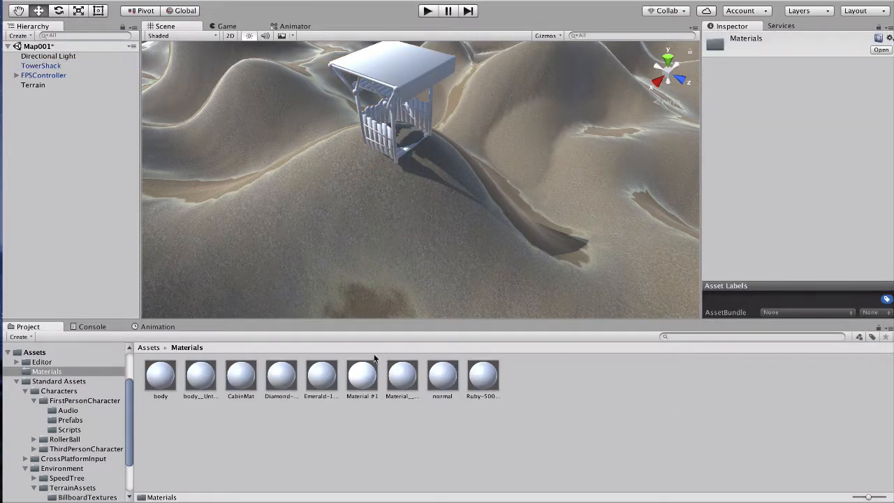
click(443, 376)
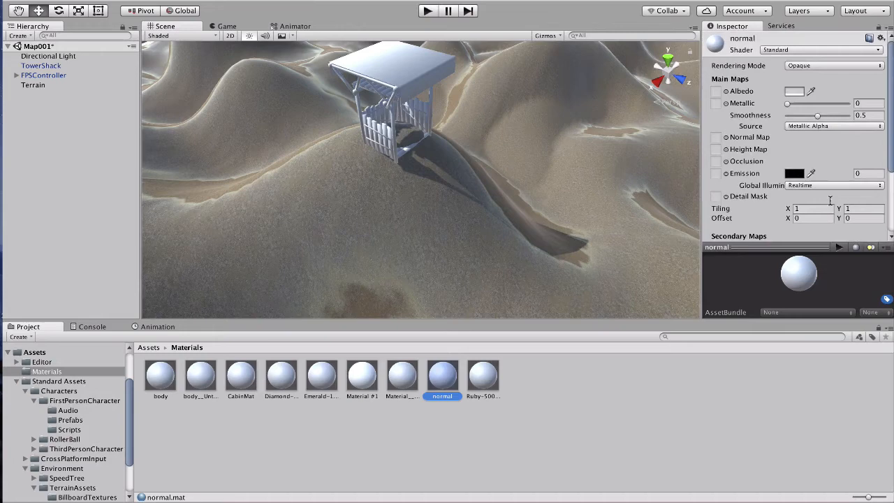
click(793, 174)
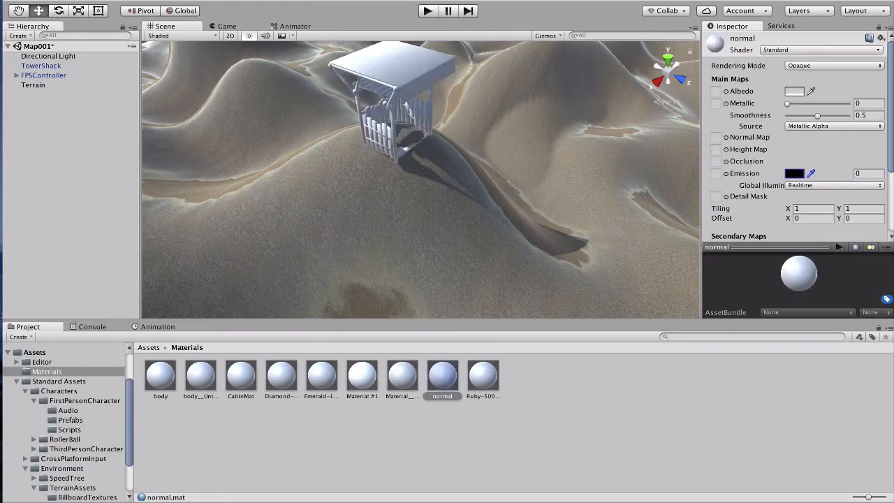
Pick a warm brown albedo colour for the normal material in the colour picker
click(795, 91)
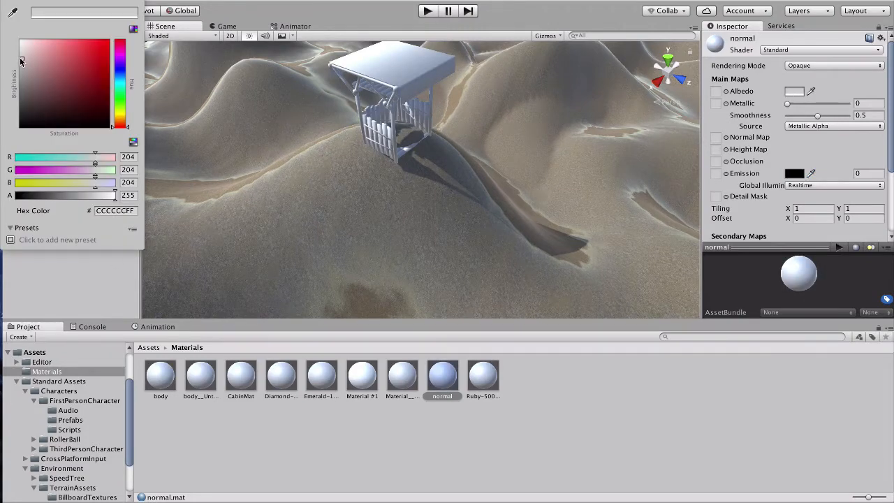
click(34, 63)
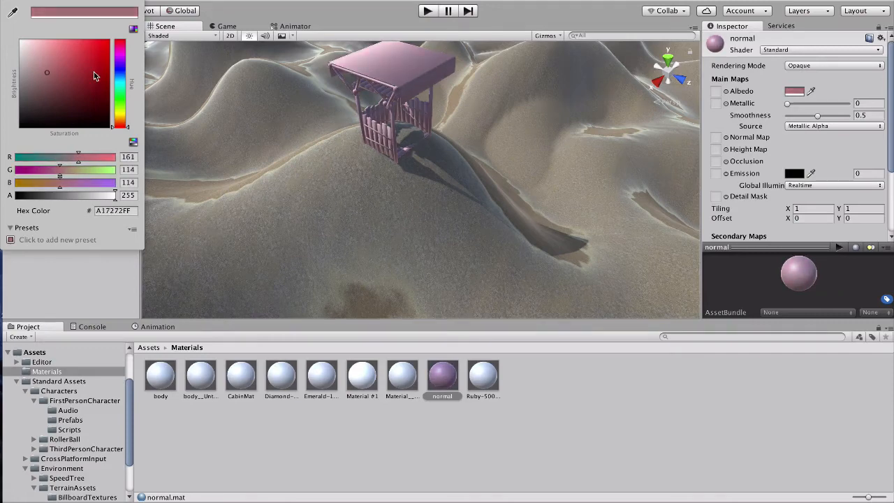
click(47, 84)
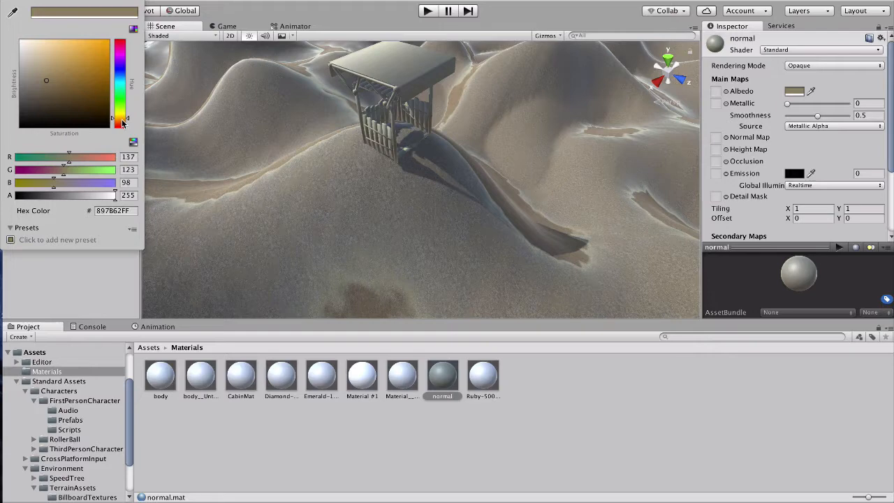
click(84, 104)
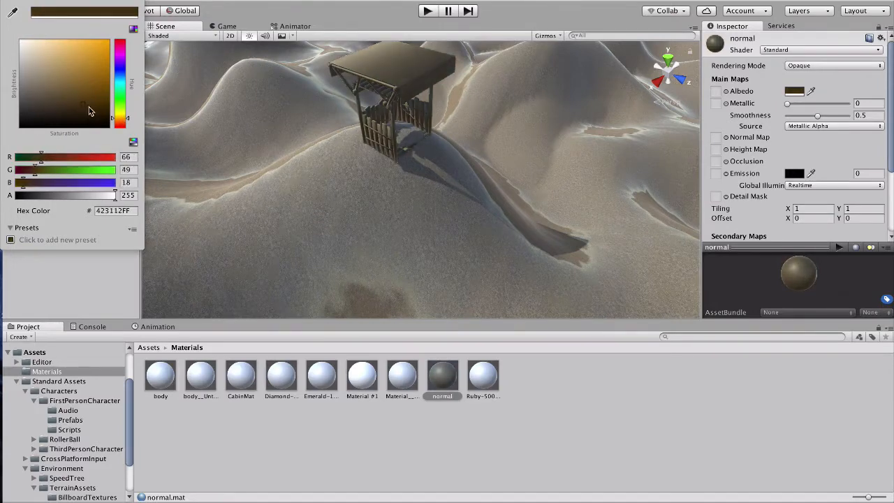
drag(89, 112, 105, 105)
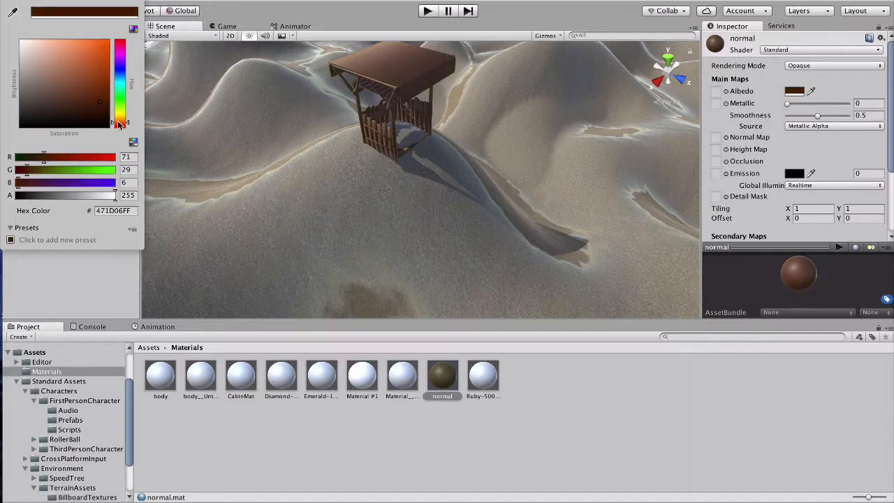
click(88, 90)
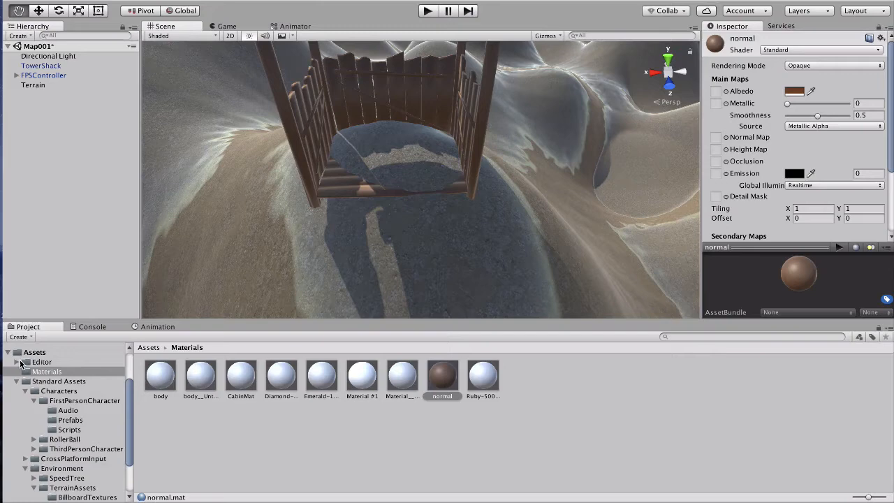
click(34, 352)
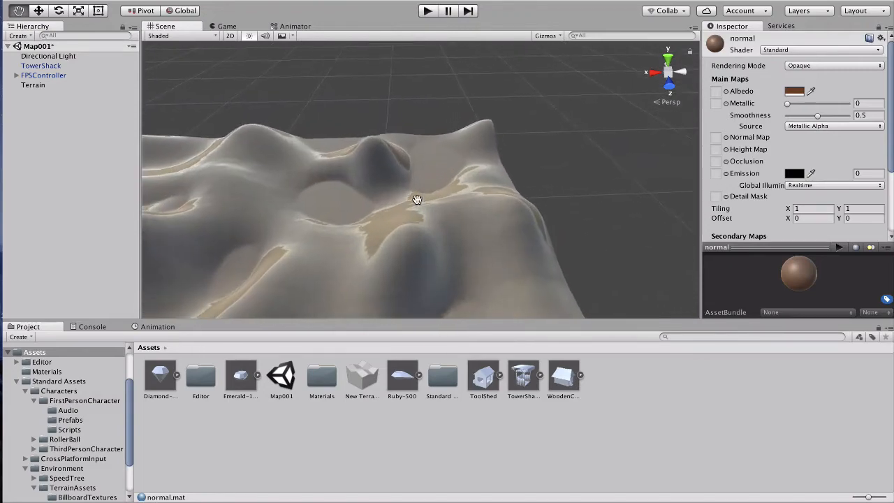
Drop the WoodenCabin model onto the terrain and scale it to 0.5
drag(417, 199, 369, 247)
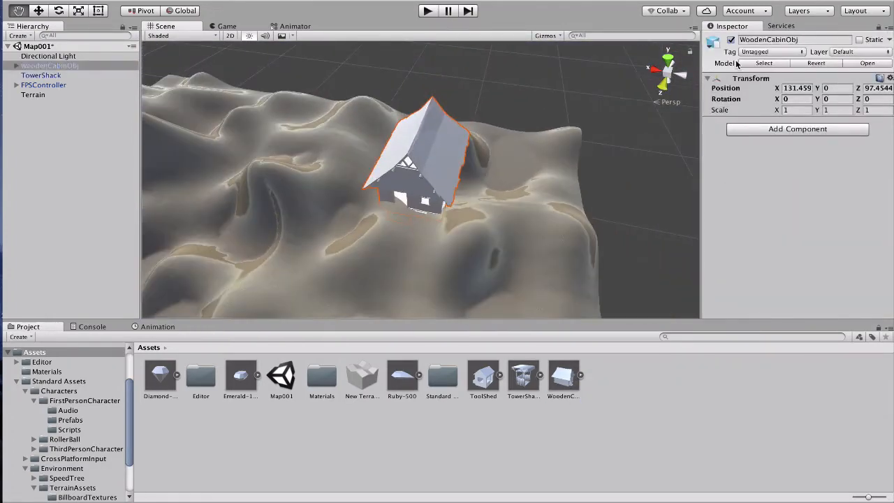
text(.5)
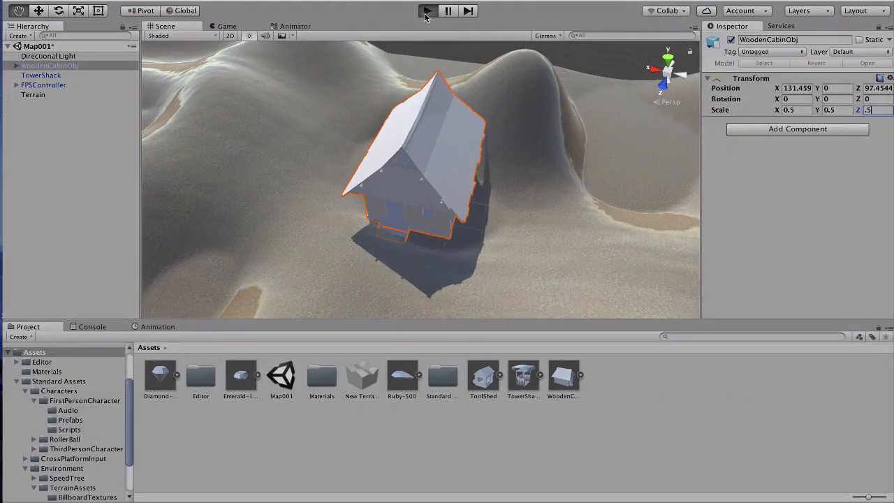
click(427, 10)
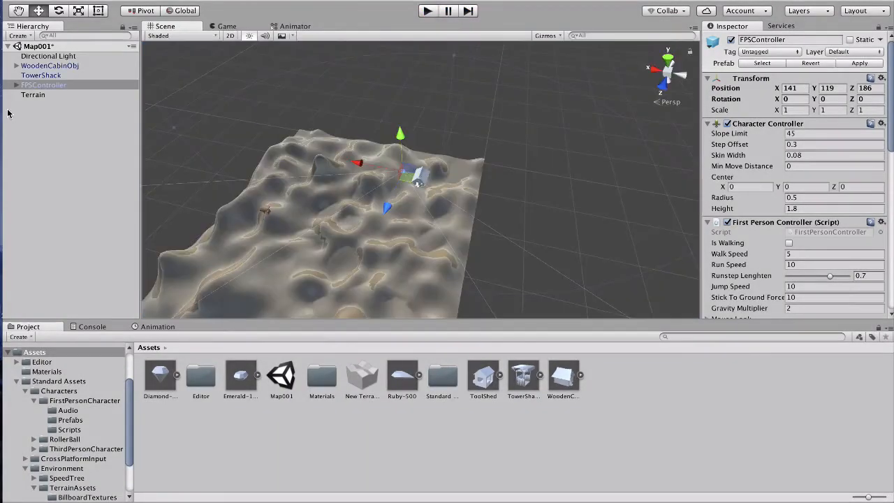
Scale WoodenCabinObj to 0.4 and sink it to Position Y about −1.5
click(50, 65)
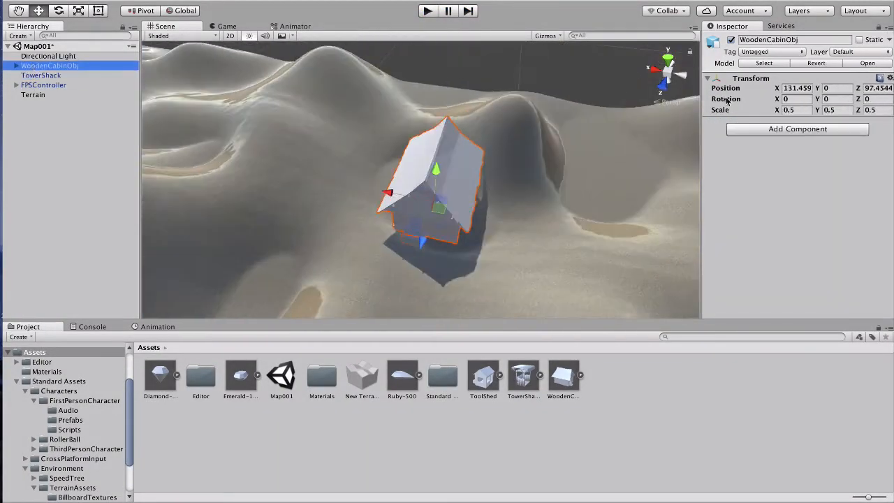
text(0.4)
text(-0.7)
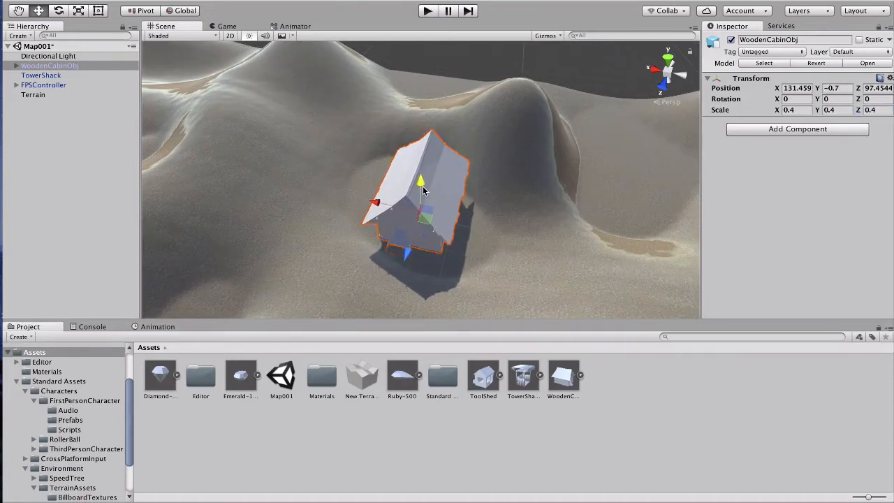
drag(421, 181, 409, 210)
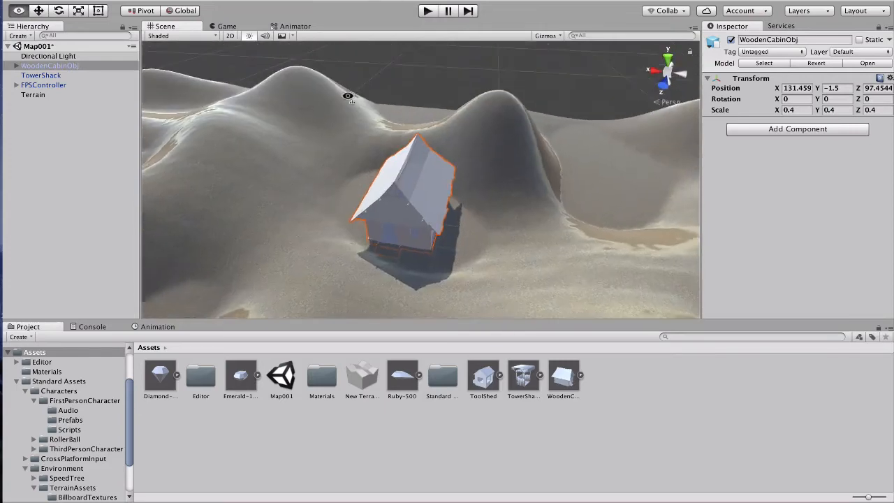
scroll(down, 3)
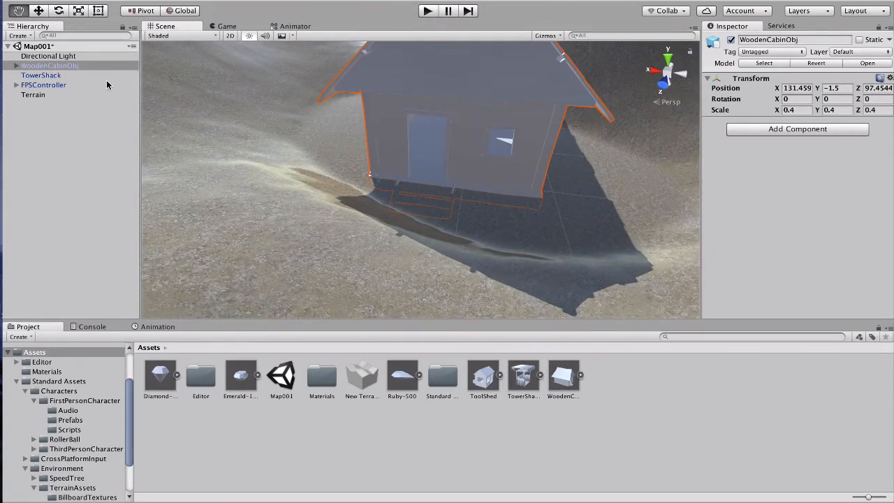
click(41, 75)
text(me)
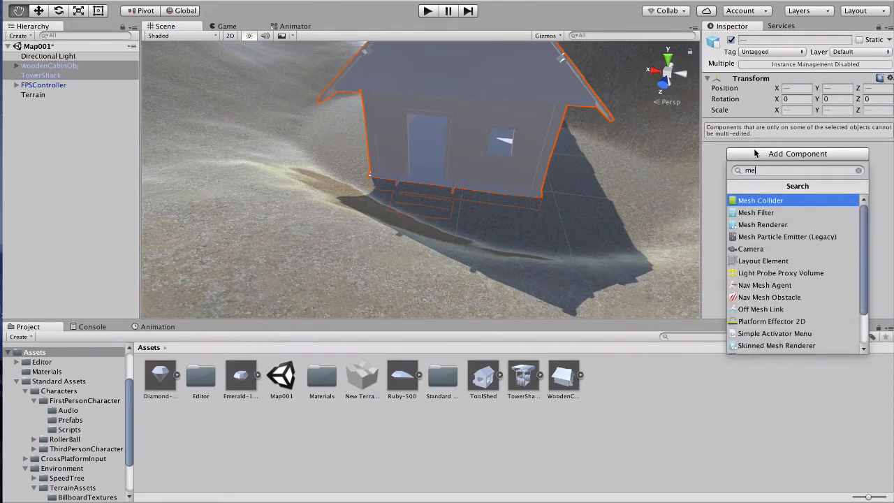
Add Mesh Colliders to WoodenCabinObj and to its default child mesh
click(760, 200)
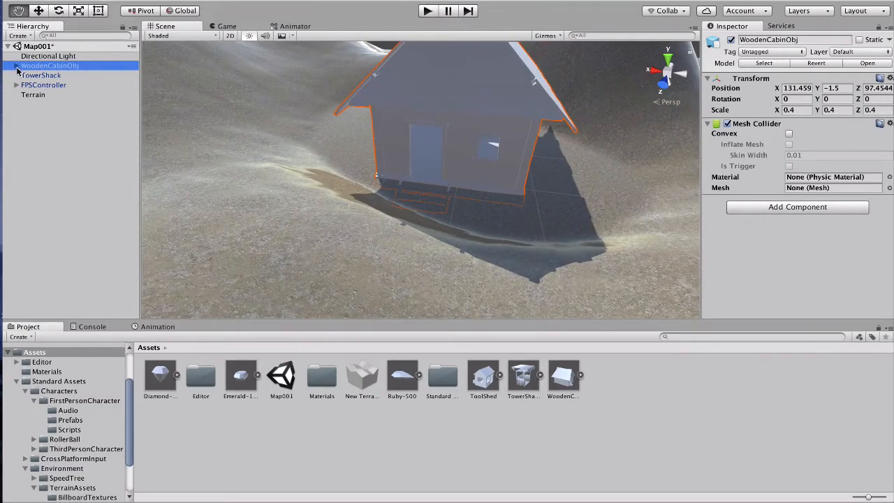
click(40, 75)
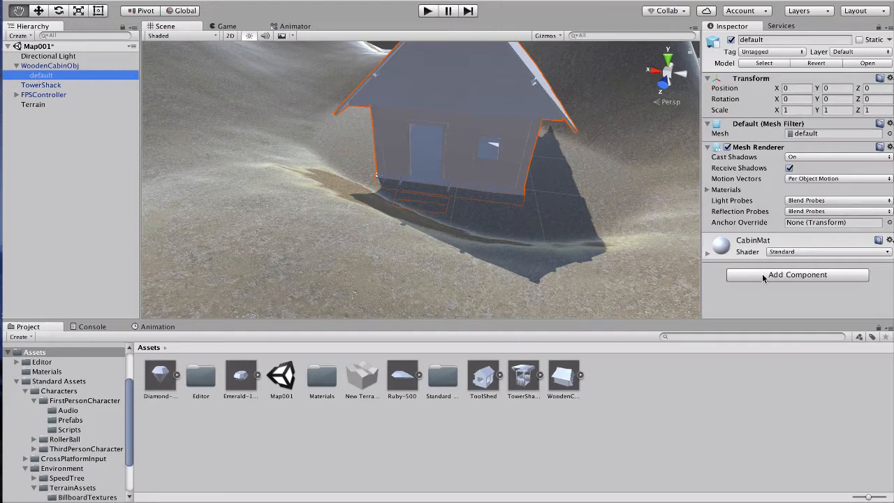
click(798, 274)
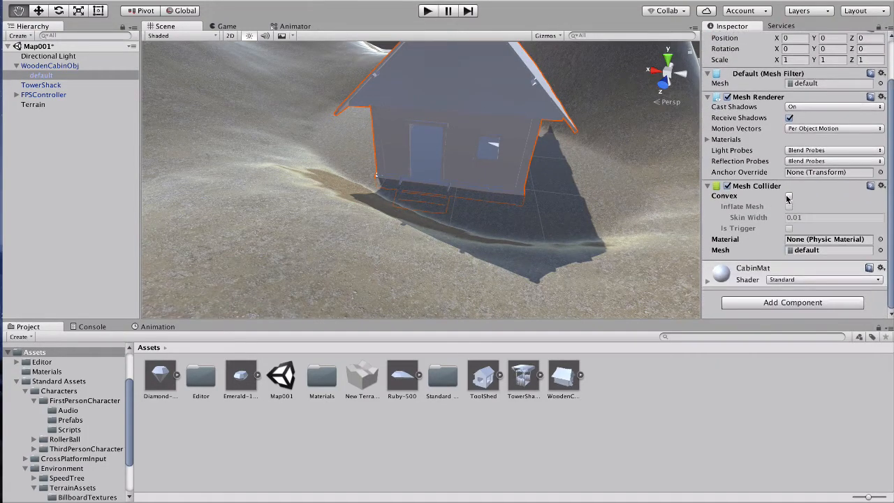
click(789, 196)
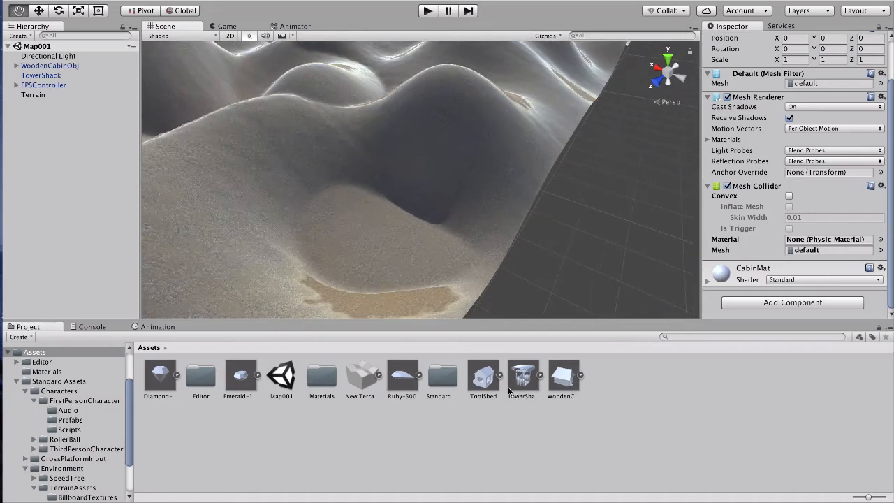
Drop the ToolShed model into the dune hollow and scale it to 0.5 on all axes
drag(483, 374, 382, 237)
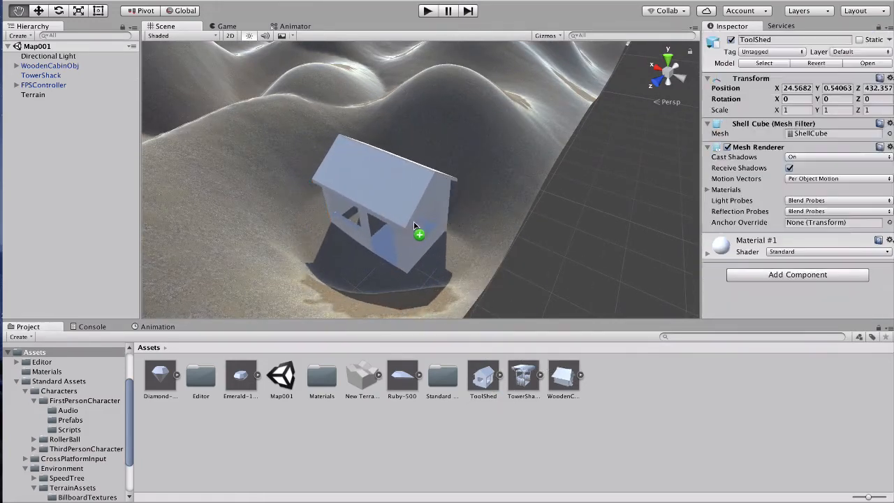
text(0.5)
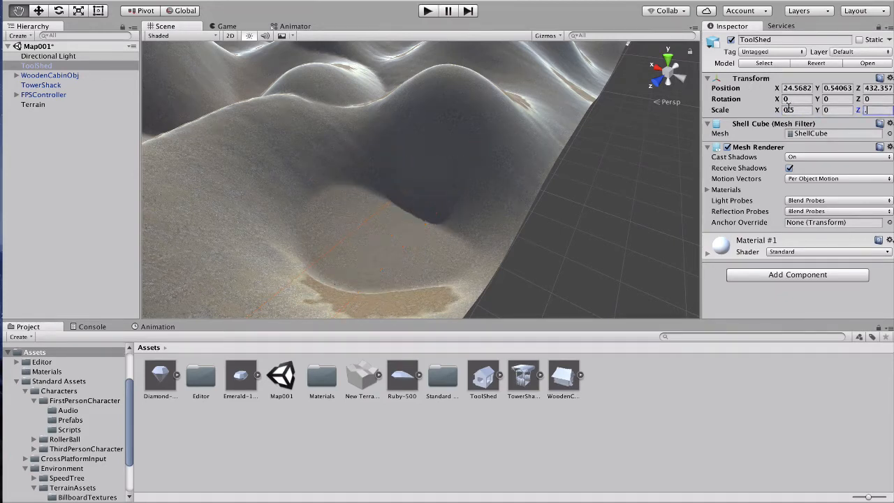
text(.5)
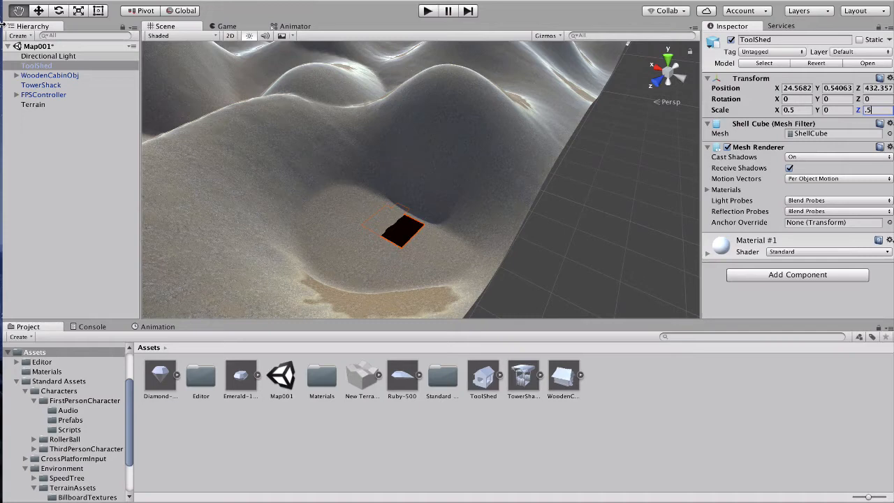
click(835, 110)
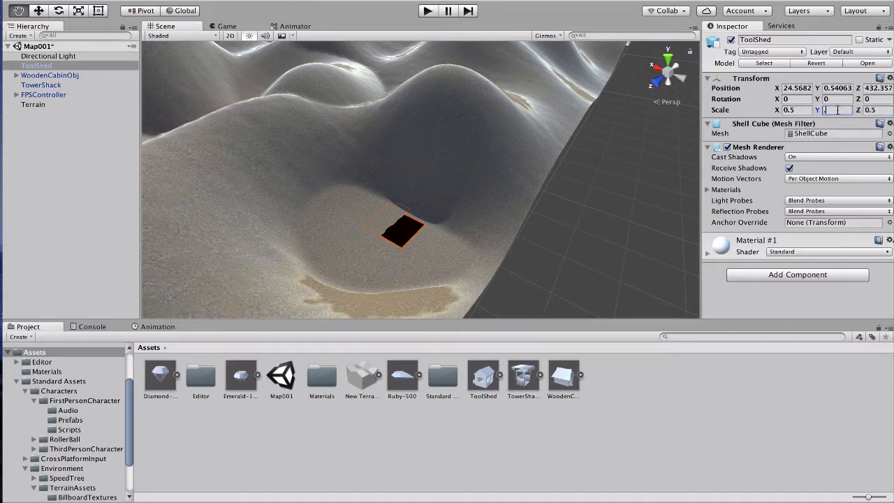
text(0.5)
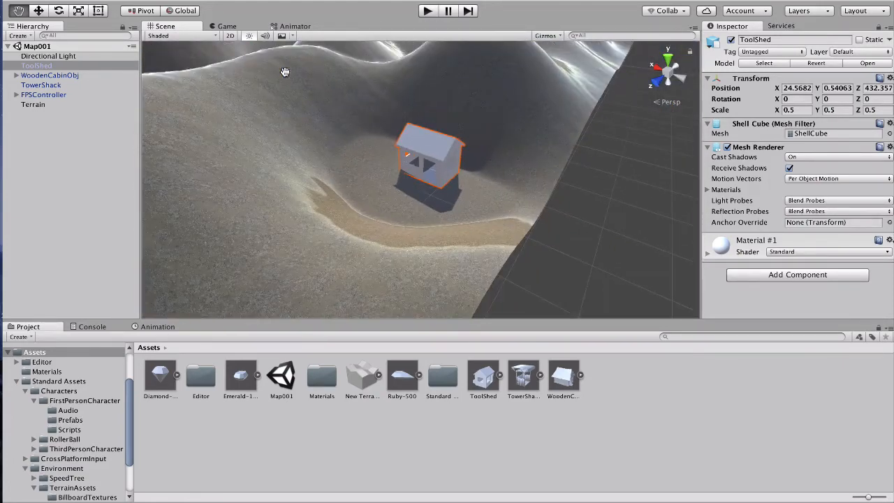
click(40, 84)
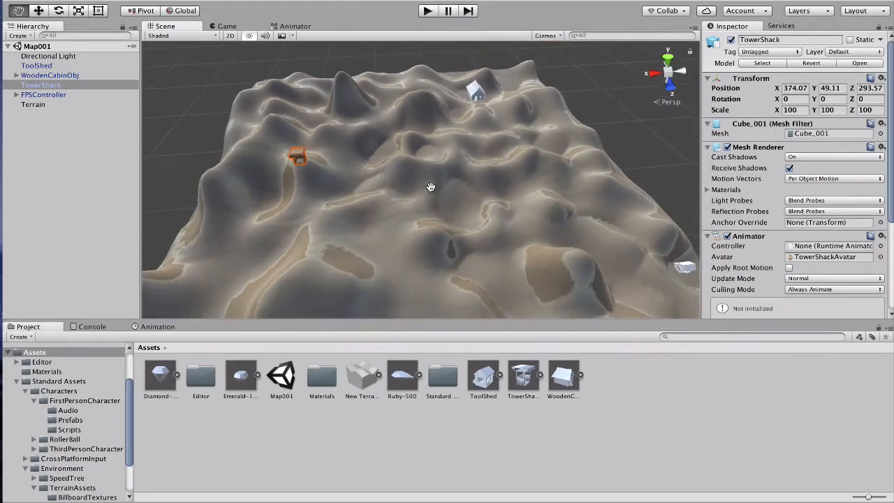
Orbit close to a sand ridge and select the Terrain object to show its tools
drag(430, 186, 478, 161)
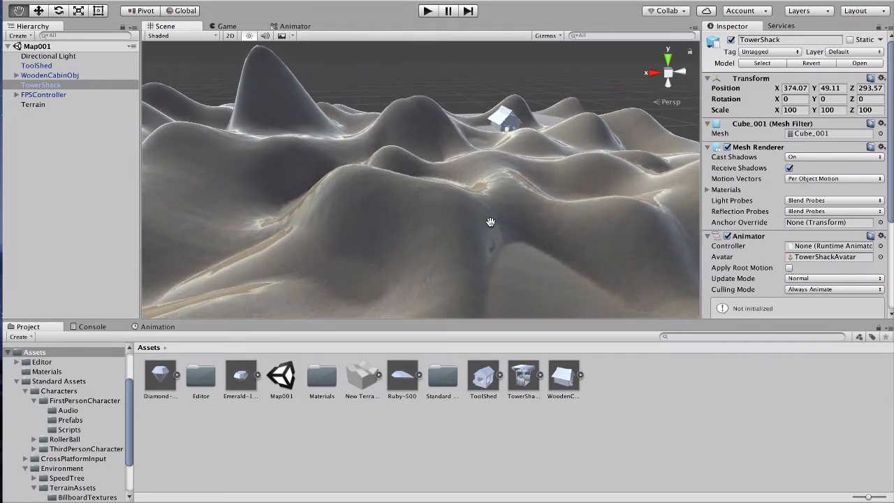
drag(490, 222, 362, 146)
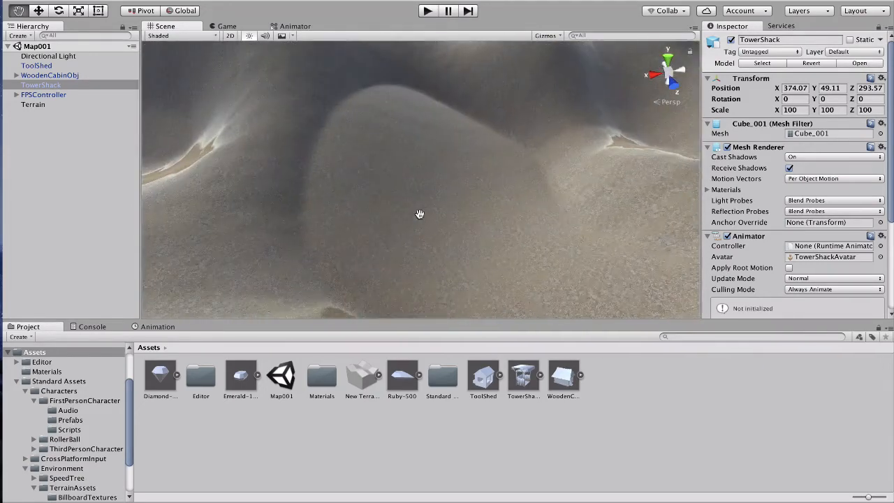
click(44, 94)
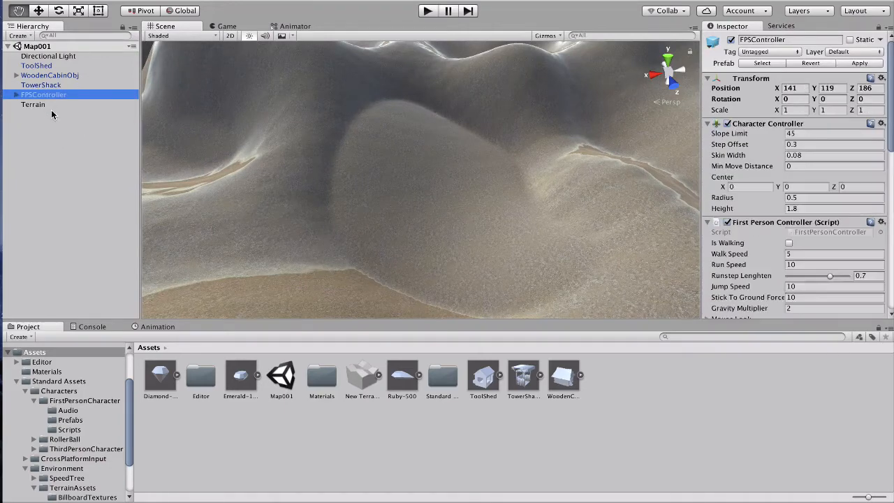
click(32, 104)
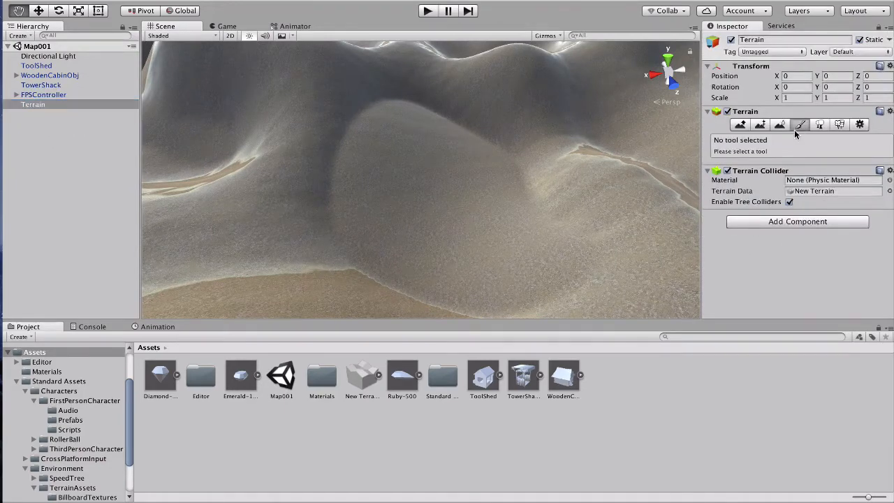
Raise a curving ridge on the sand with the Raise/Lower Terrain brush
click(736, 125)
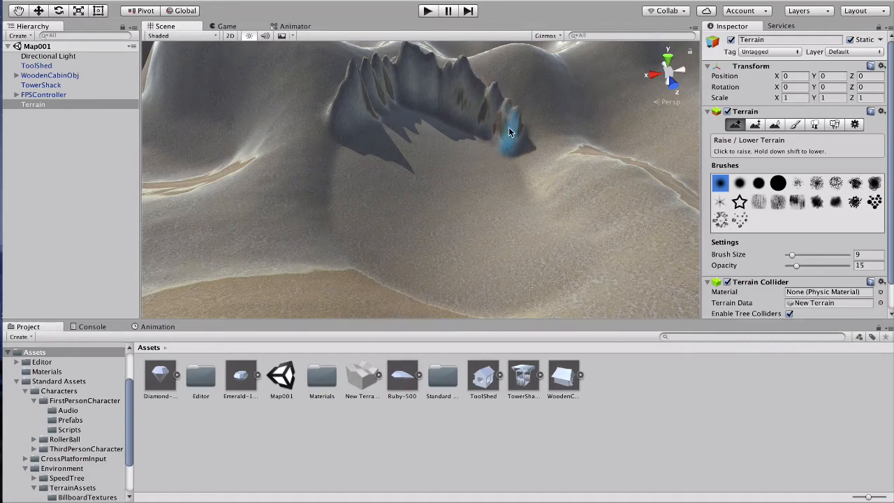
click(510, 140)
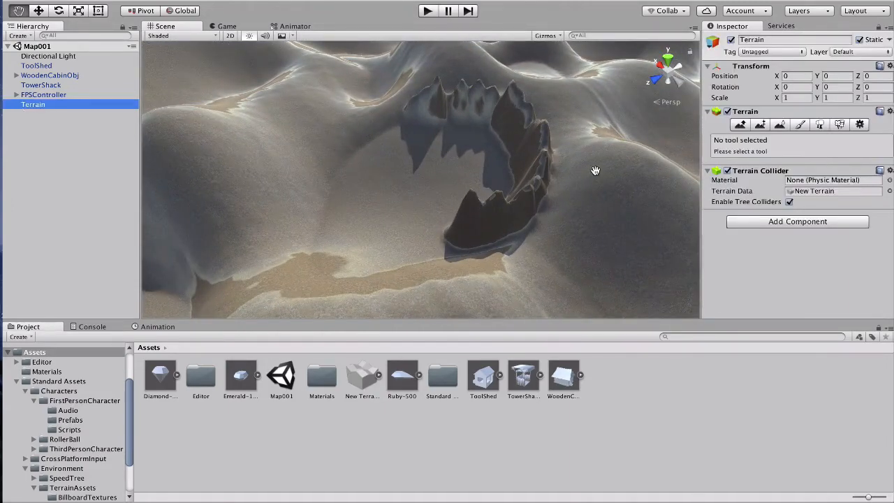
click(740, 125)
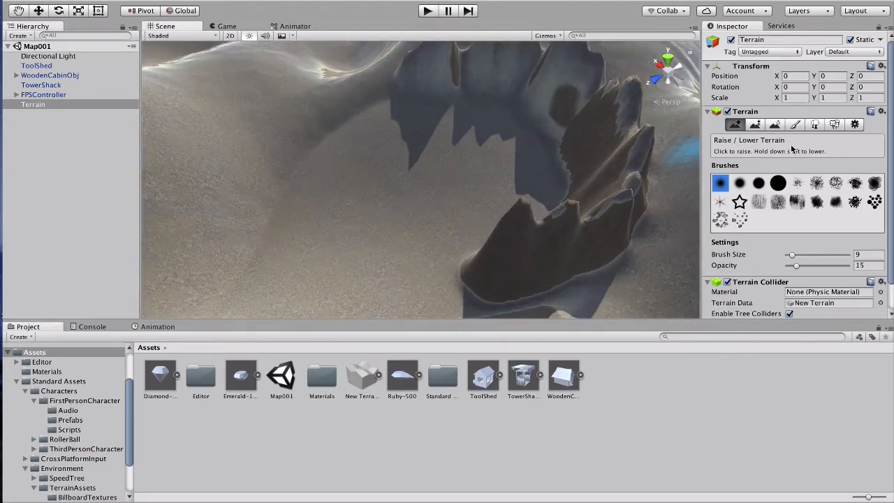
Soften the jagged ridge with Smooth Height and pull back to view the whole terrain
click(775, 124)
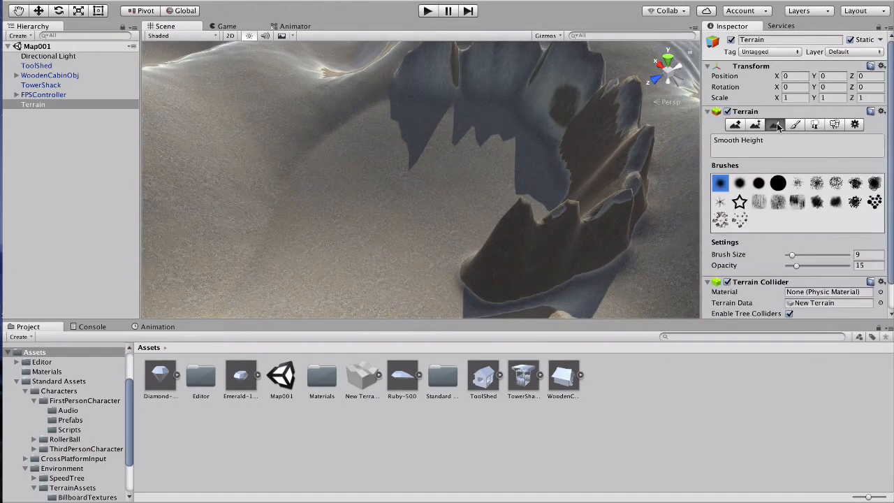
click(755, 124)
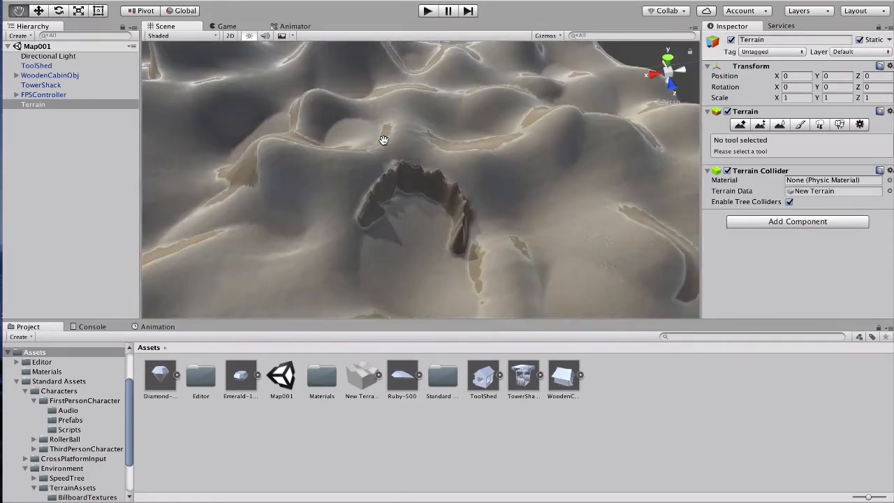
drag(383, 139, 413, 149)
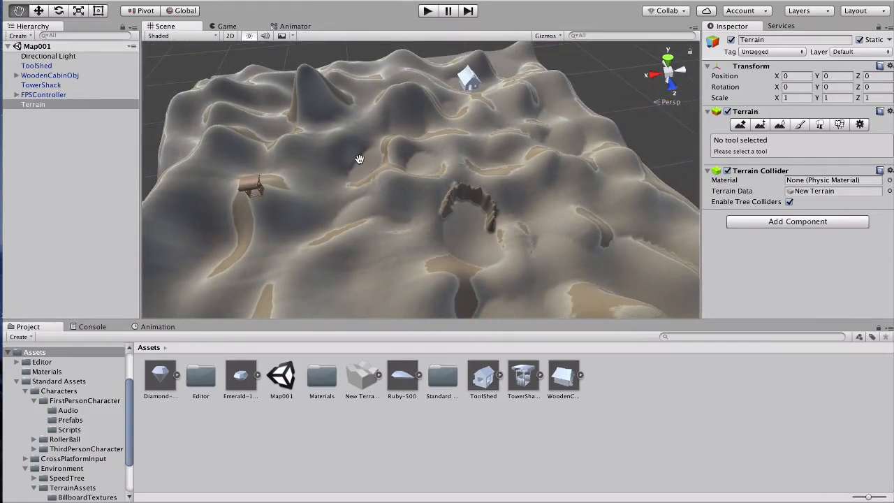
drag(360, 158, 367, 82)
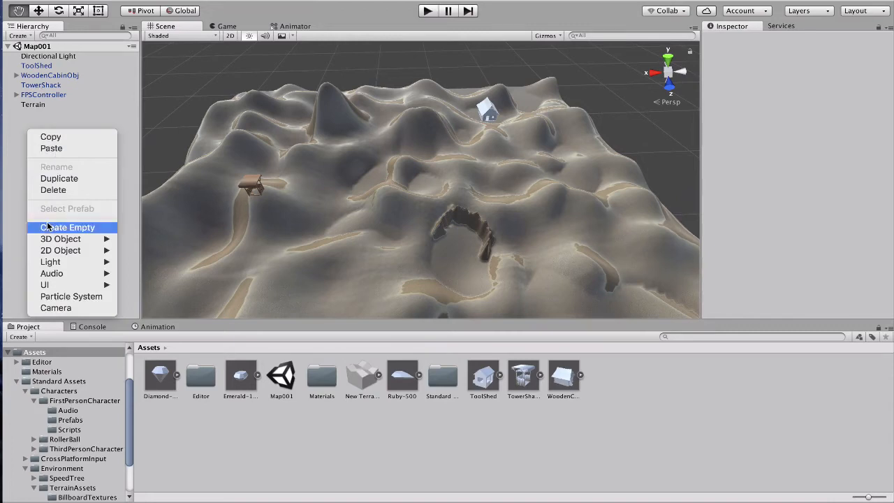
Group the three buildings under a new empty 'buildings' object, keeping FPSController at root
click(67, 227)
text(b)
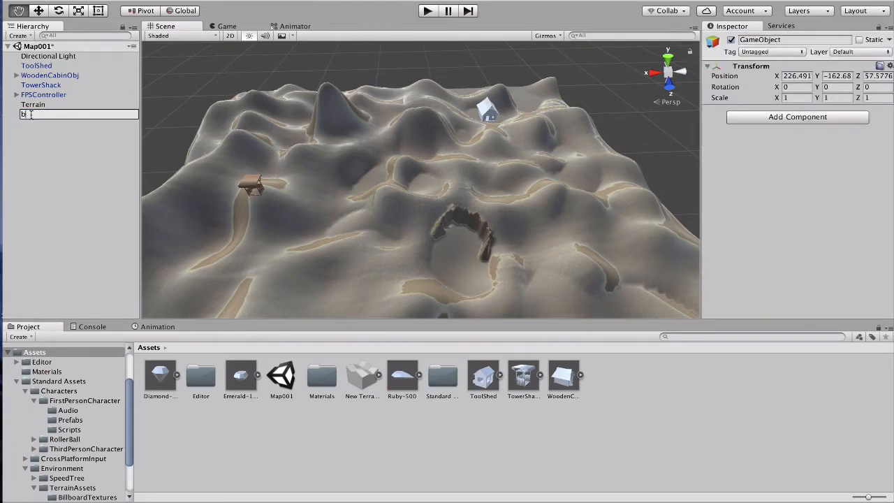
text(uilding)
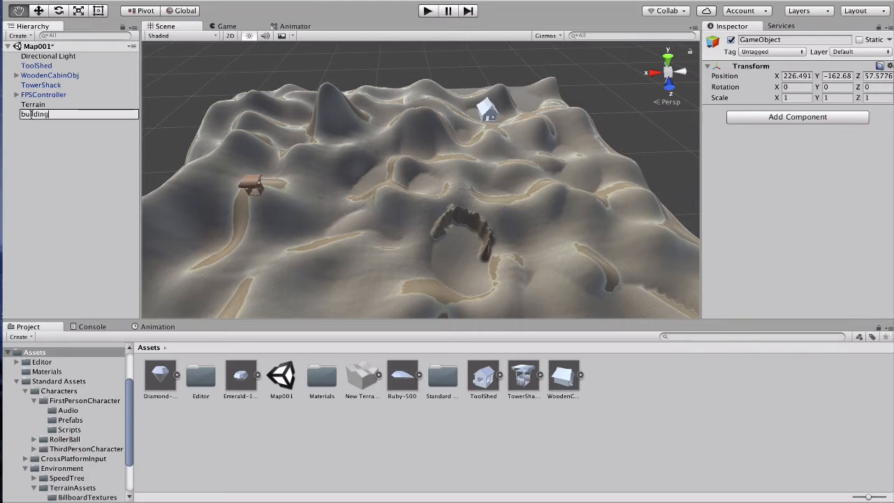
click(41, 84)
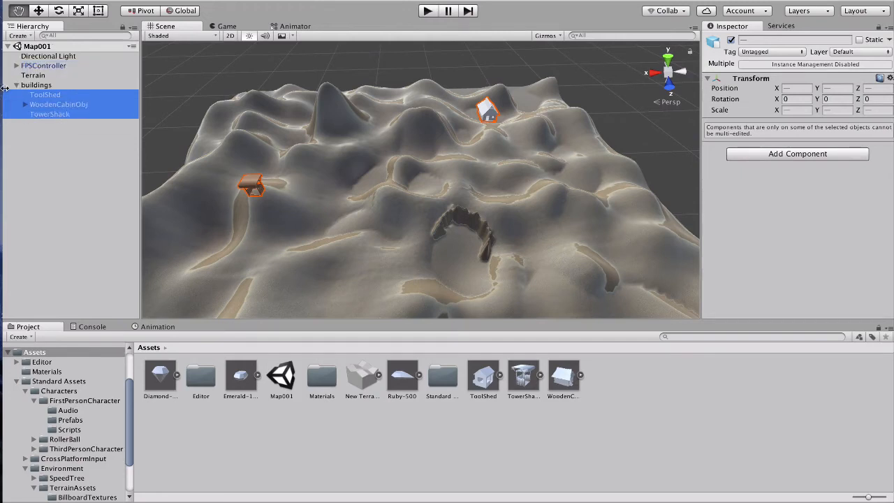
click(16, 85)
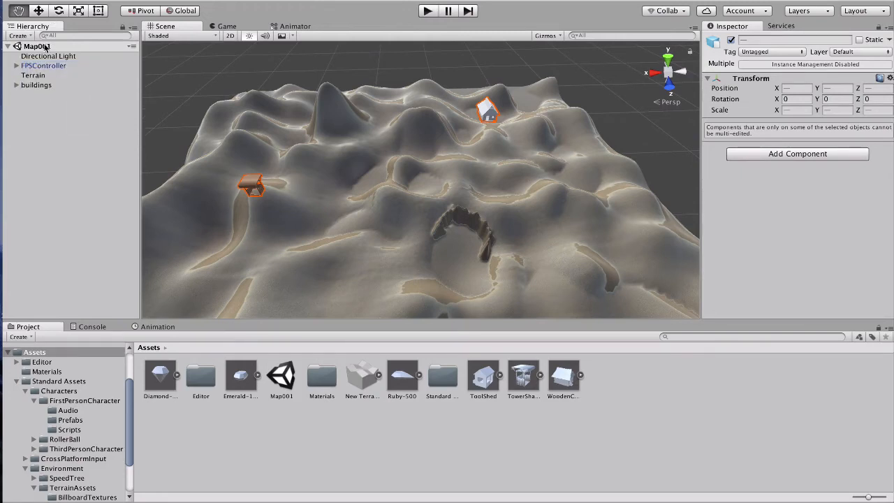
click(43, 65)
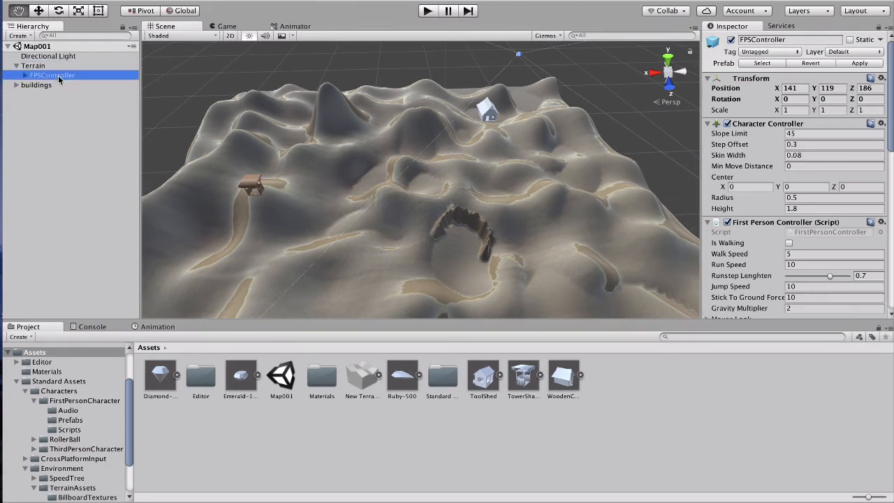
drag(51, 74, 52, 65)
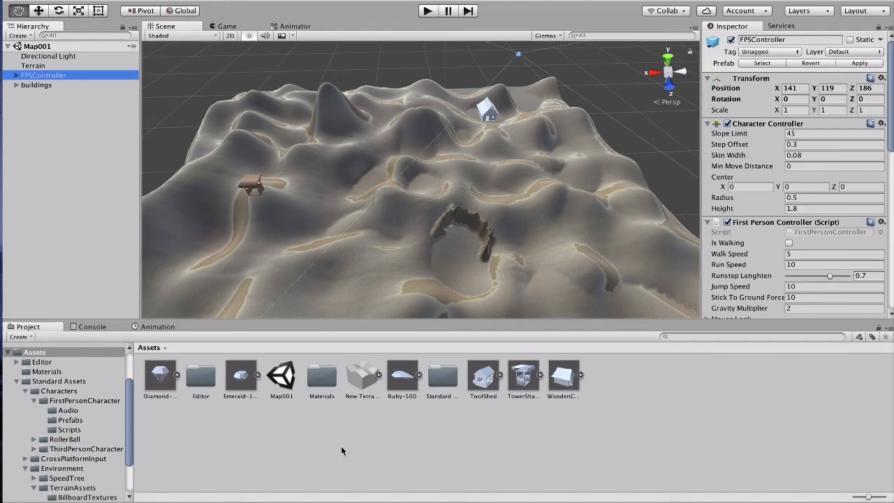
right_click(342, 451)
text(Objects)
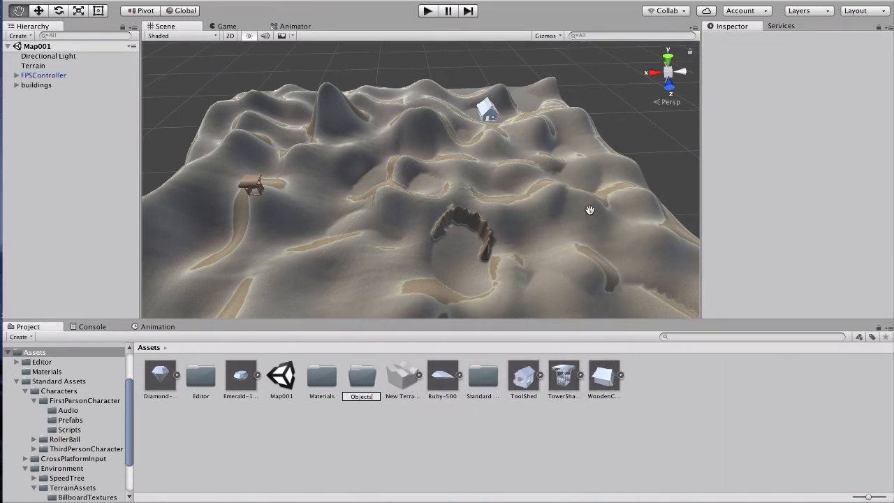
Name the Objects folder, file assets into it, and add a Buildings folder
click(241, 375)
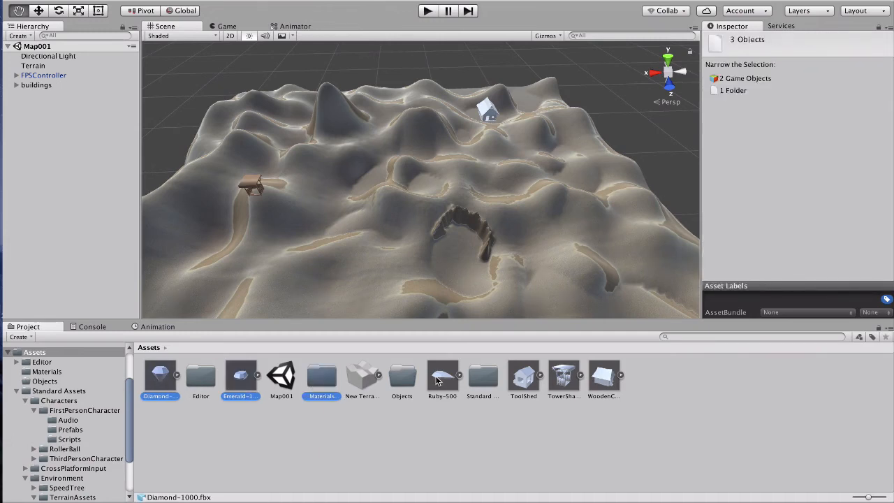
click(523, 375)
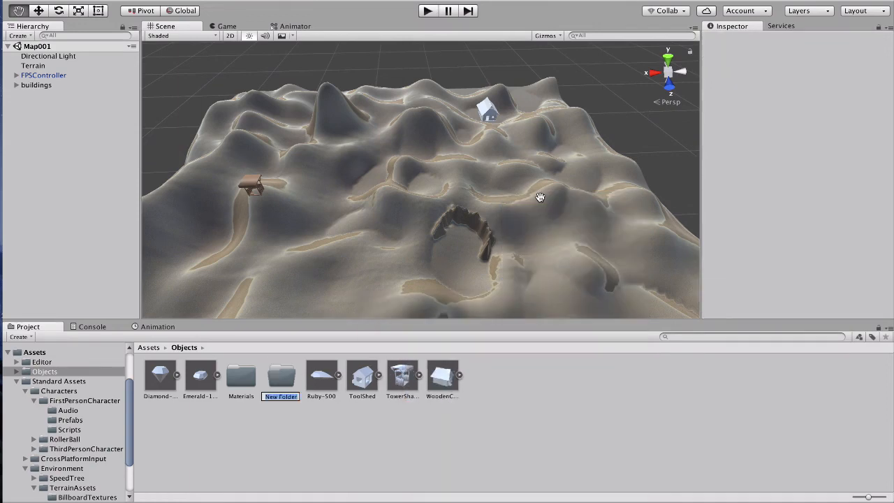
text(Buildings)
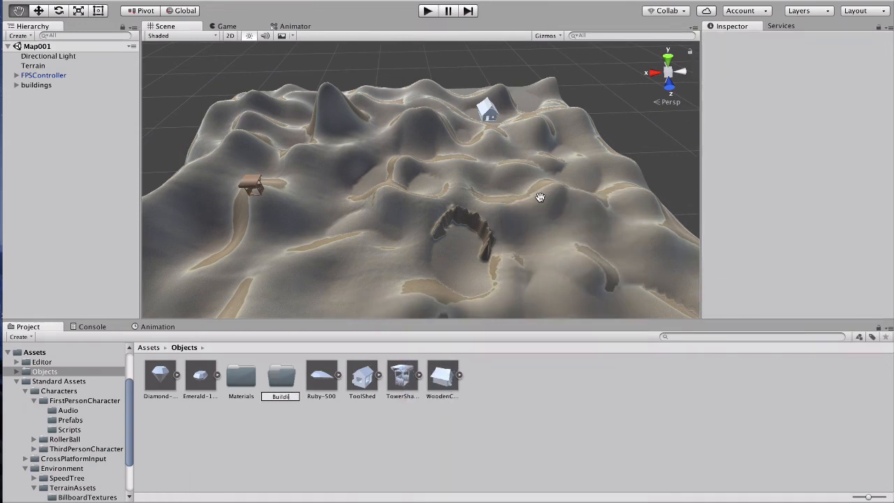
click(200, 375)
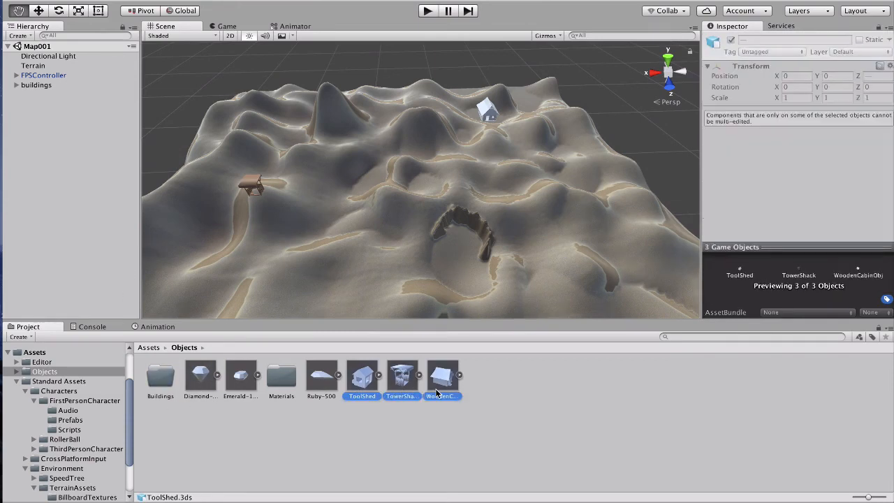
Create a Pickups folder and sort the building and gem models into the subfolders
click(160, 378)
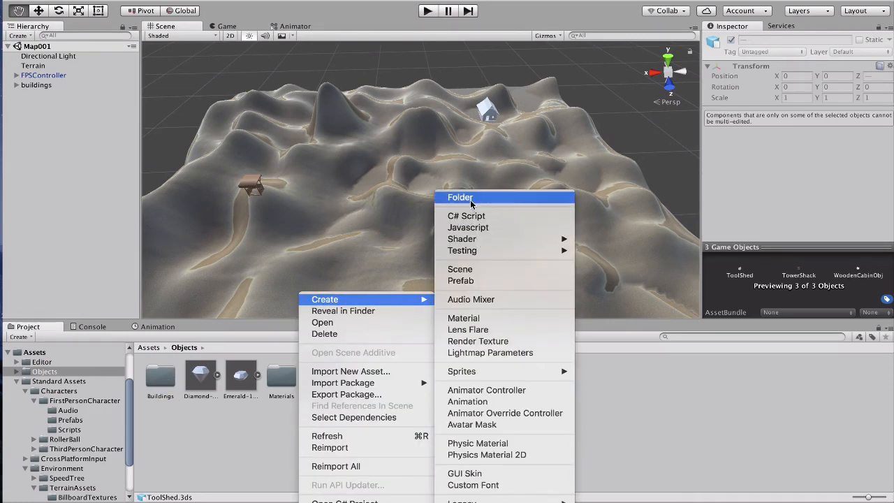
click(460, 197)
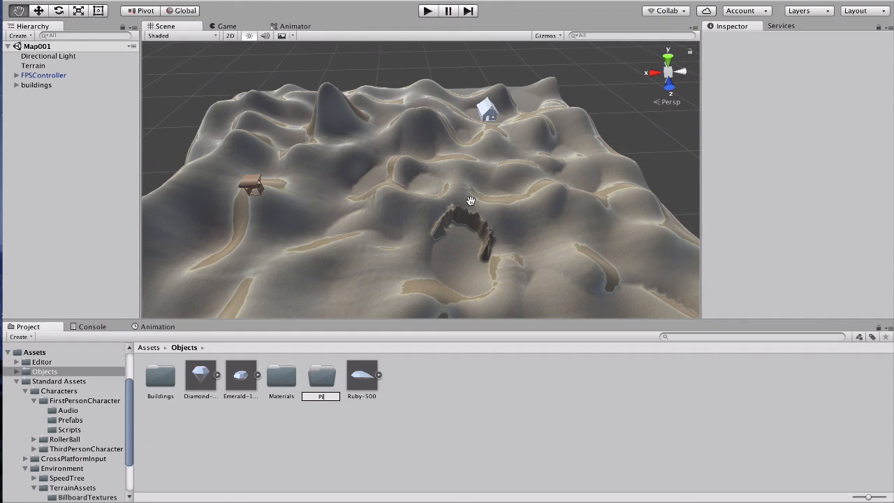
click(362, 377)
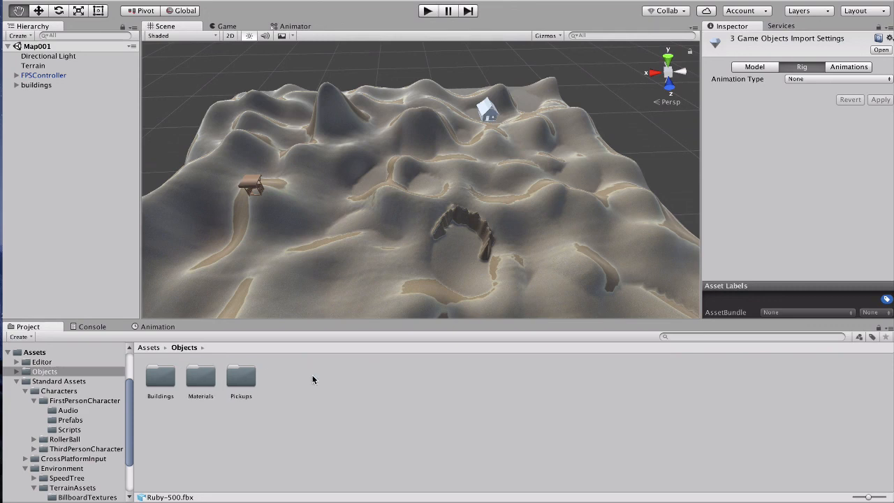
mouse_move(303, 188)
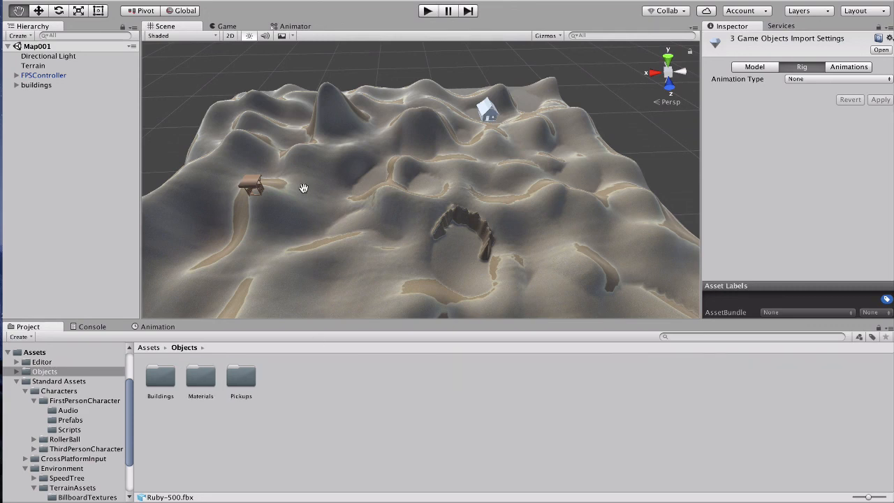
mouse_move(284, 85)
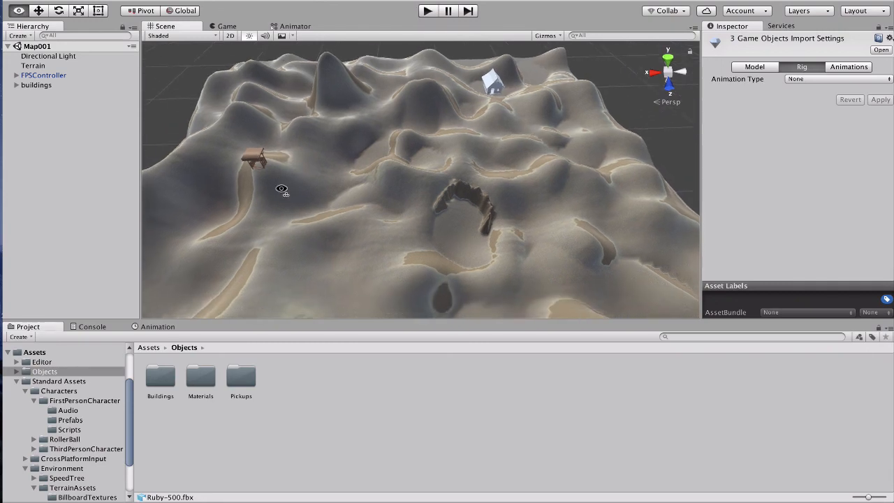
drag(281, 189, 277, 293)
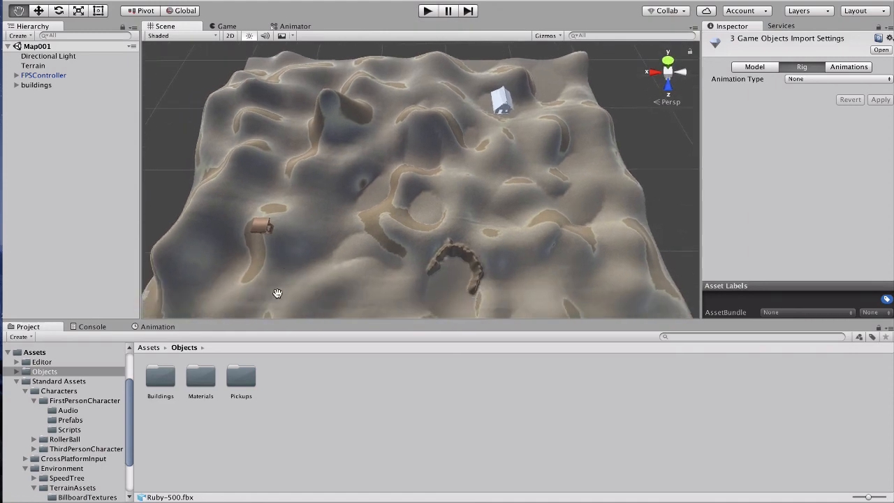